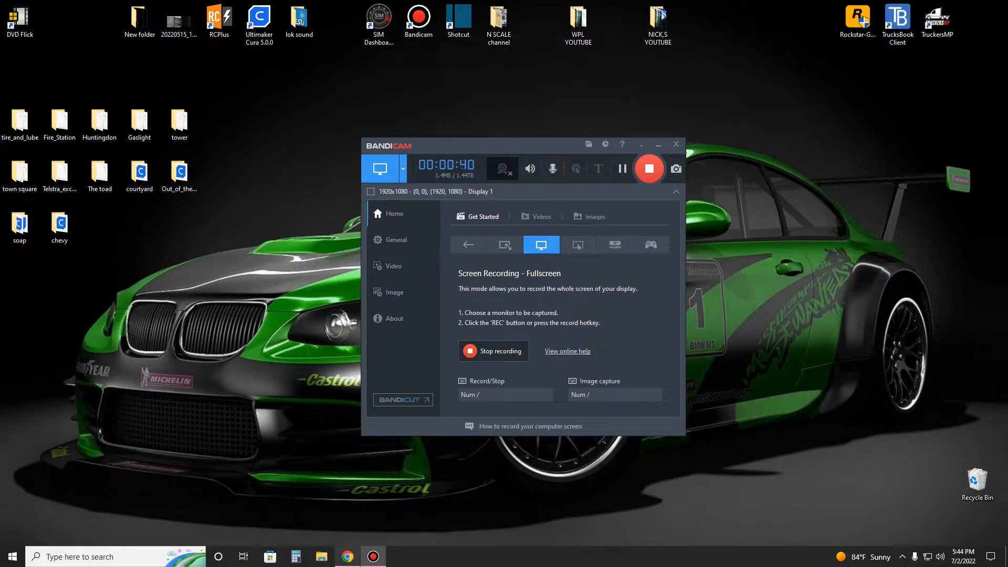
Step: On SIM Dashboard's Play Store page, check 'Install on more devices' for the Verizon tablet
left_click(346, 557)
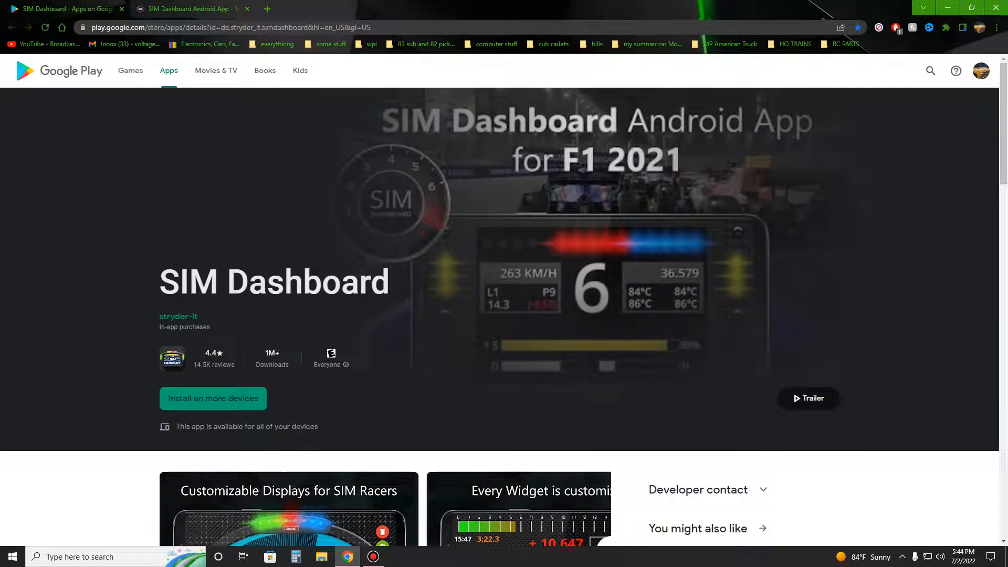
scroll("down", 3)
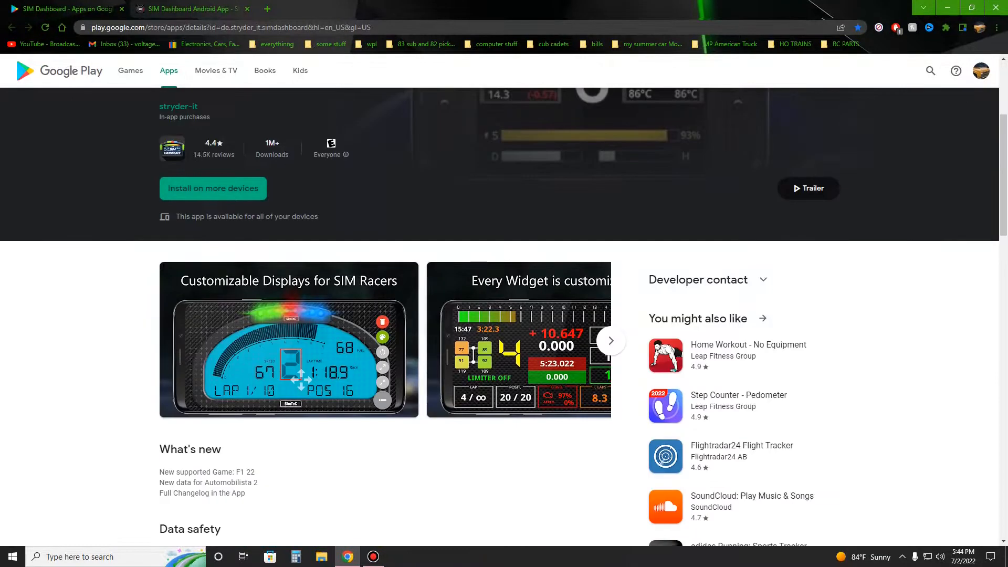
left_click(213, 188)
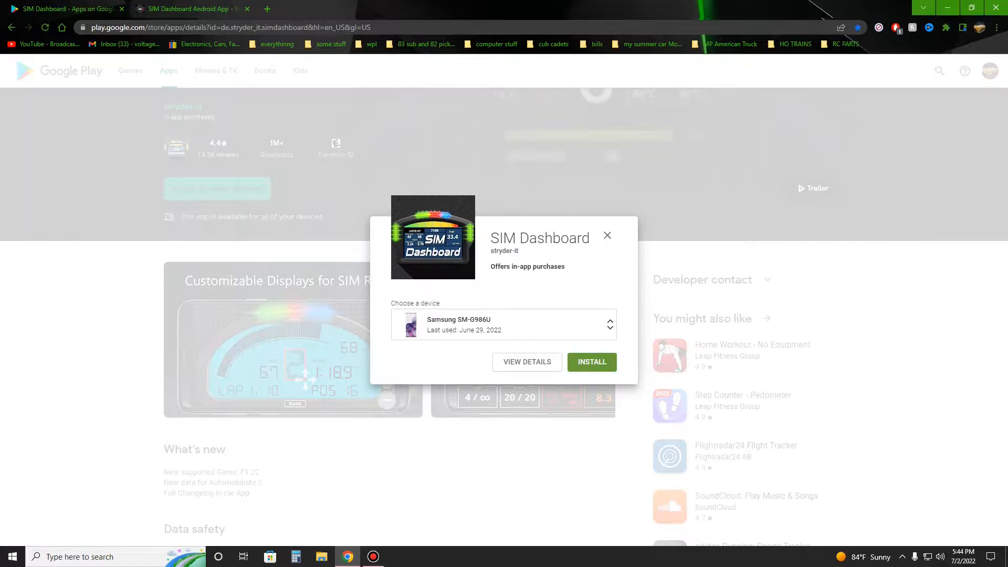
left_click(608, 324)
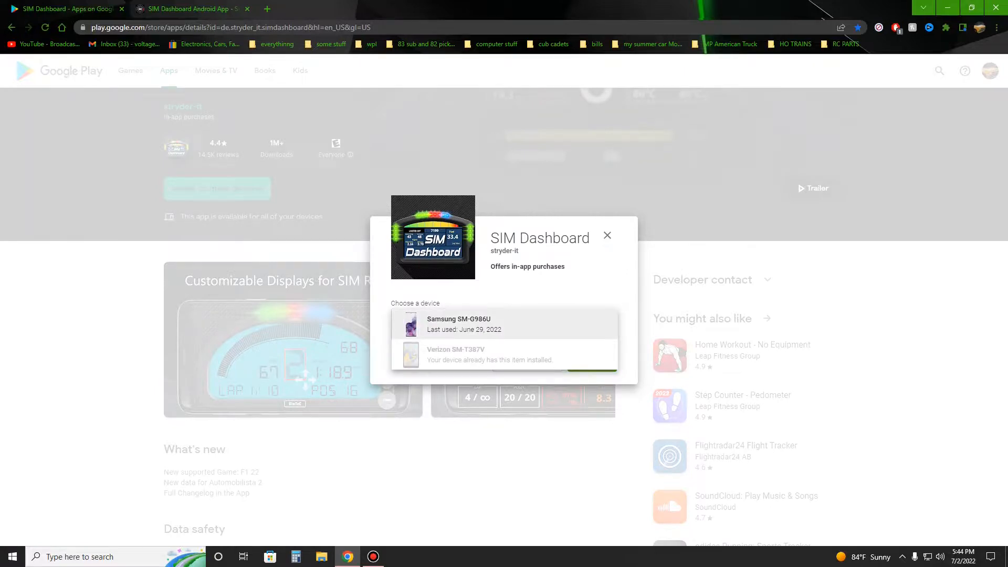
left_click(607, 235)
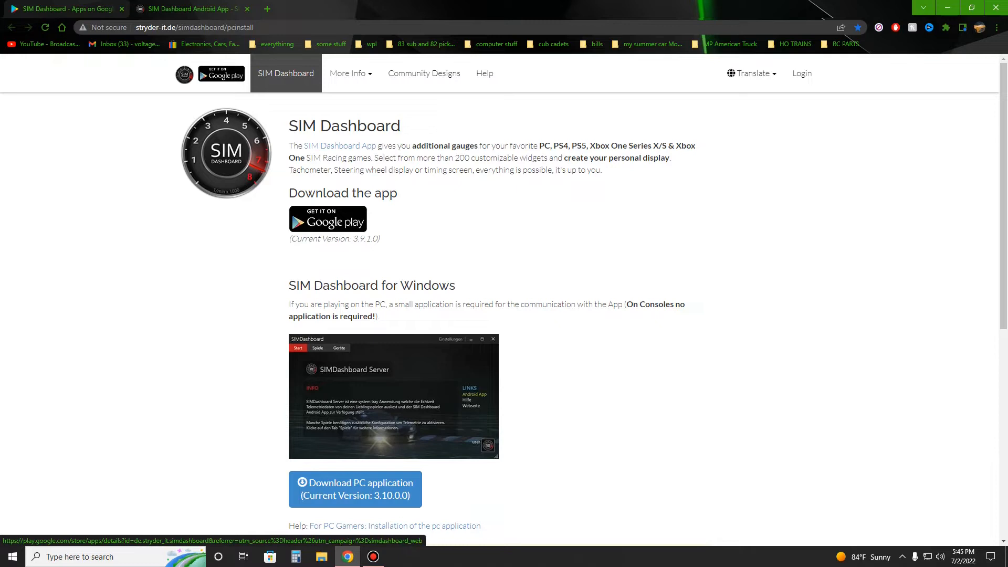
Step: Reopen SIM Dashboard's Google Play listing from the badge on stryder-it.de
left_click(327, 218)
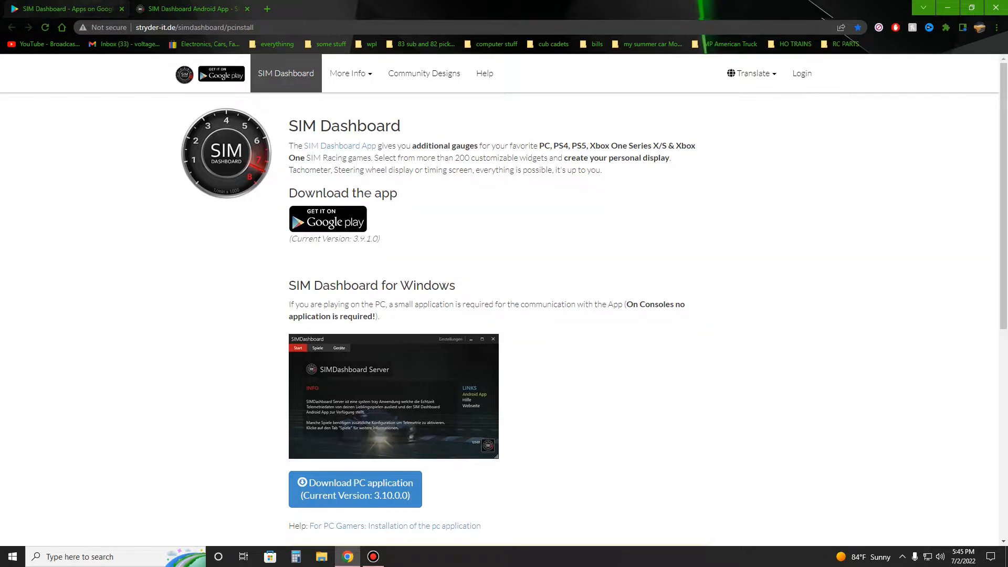
left_click(327, 218)
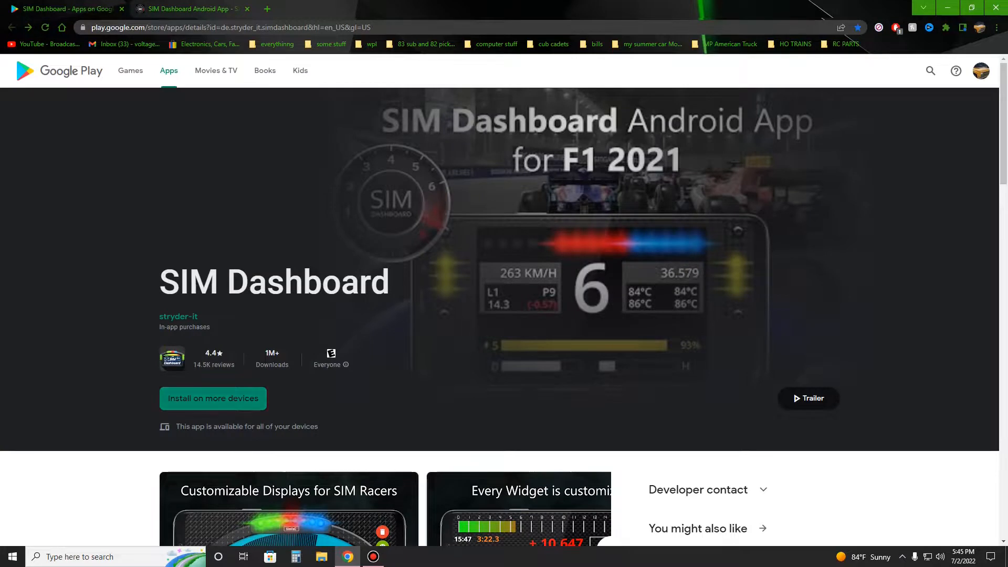
mouse_move(64, 8)
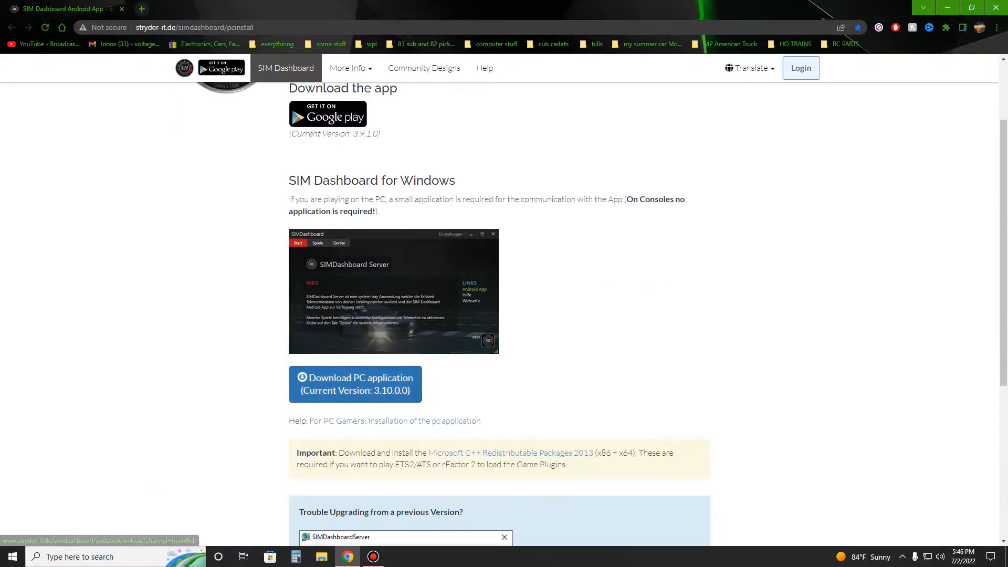
Step: Download the SIMDashboardServer installer from 'Download PC application' and keep the file
left_click(355, 384)
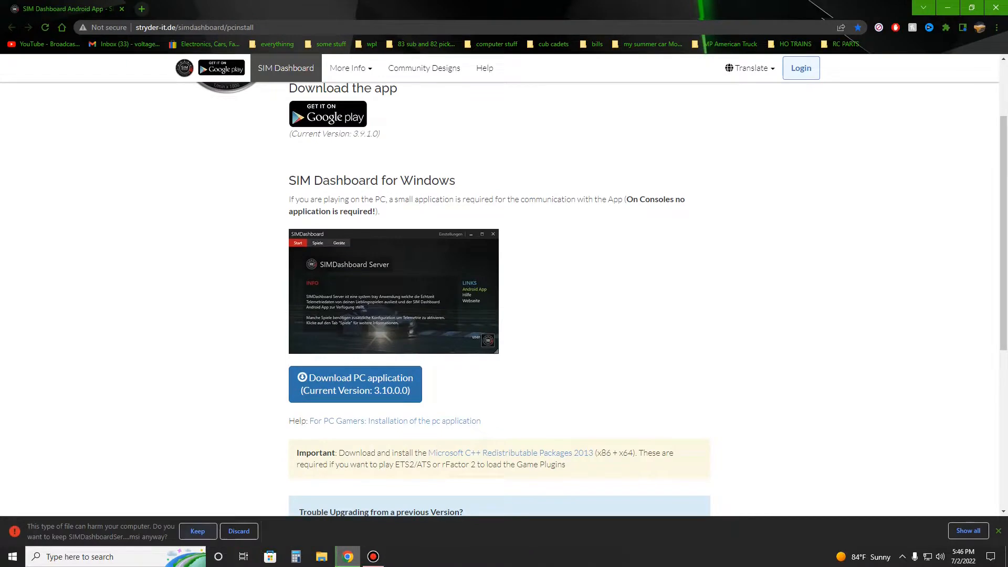
left_click(198, 531)
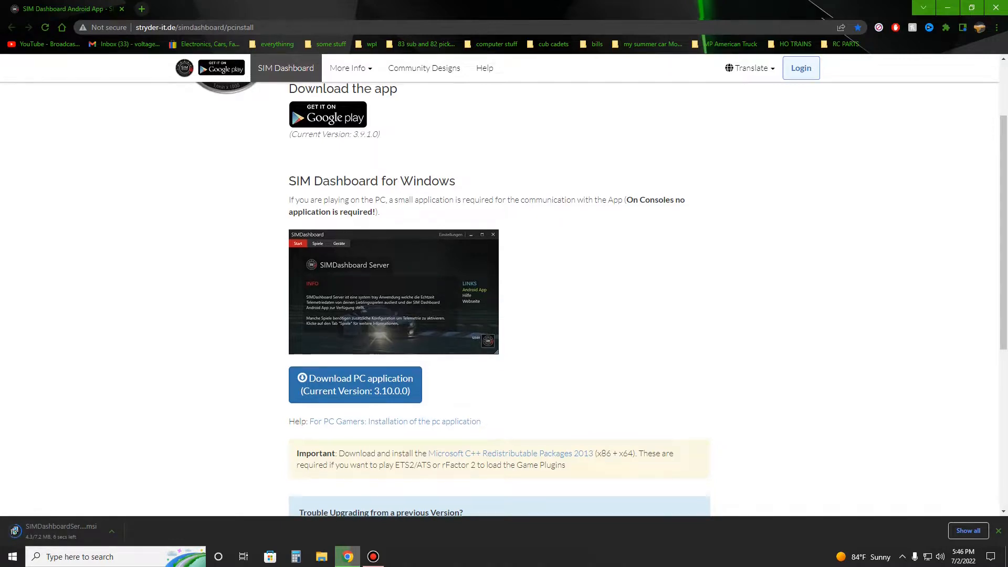
scroll("up", 3)
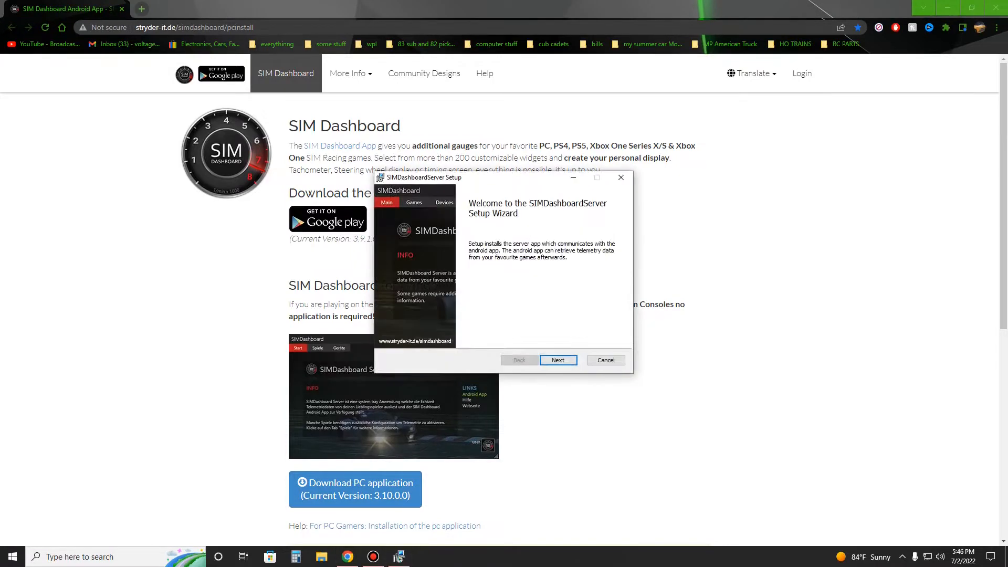
Step: Run the installer past the welcome page, then cancel, confirm and finish the wizard
left_click(558, 360)
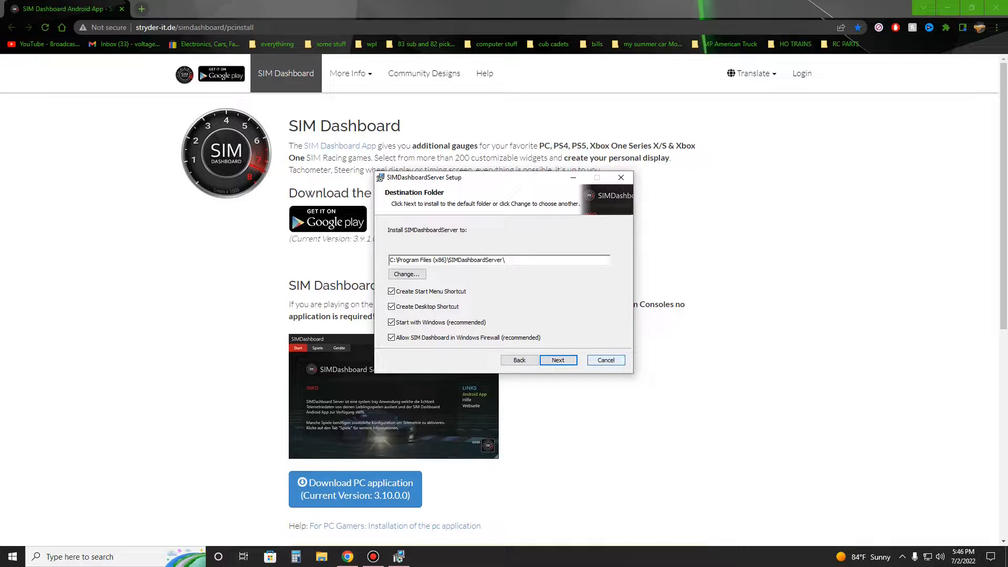
left_click(605, 360)
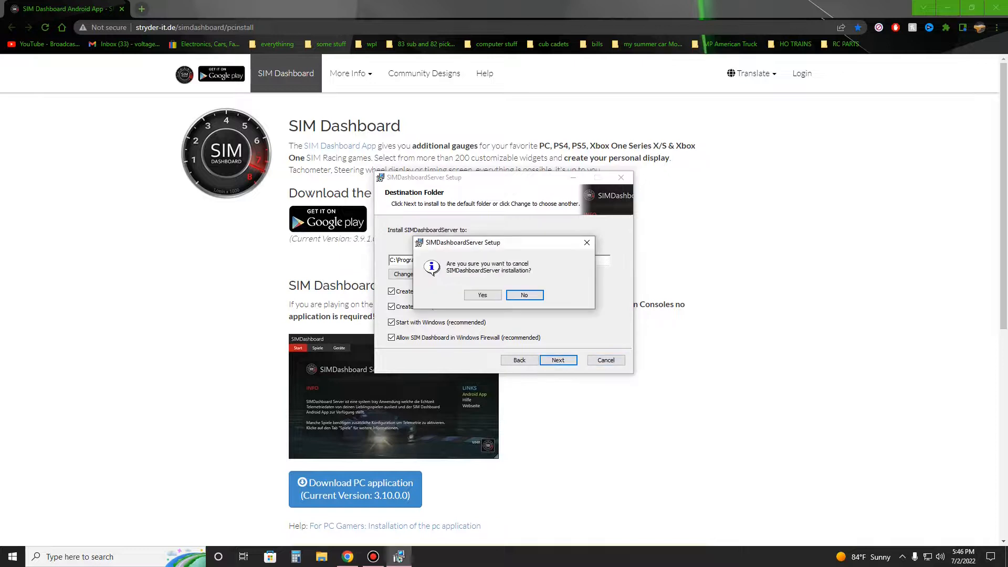
left_click(481, 295)
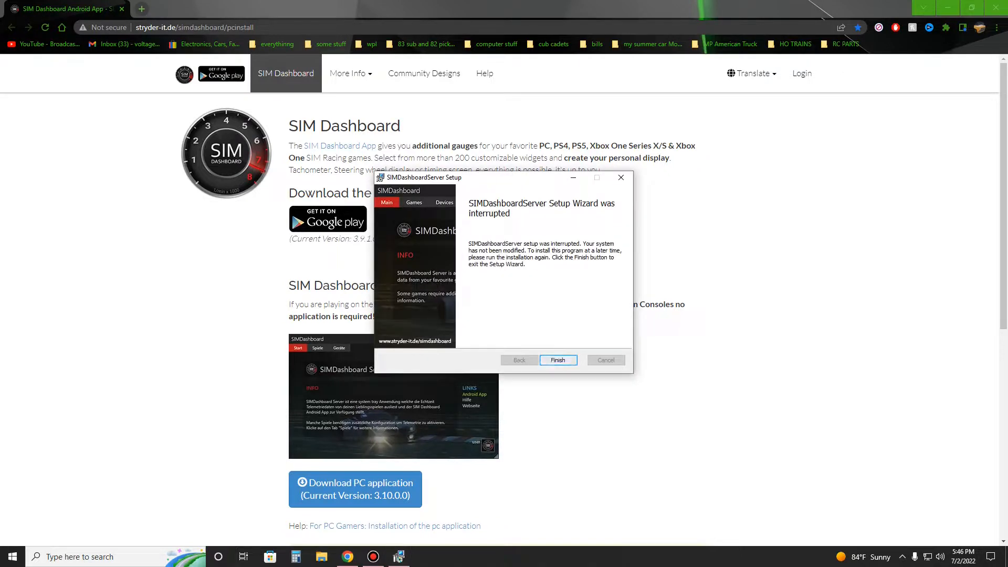
left_click(557, 360)
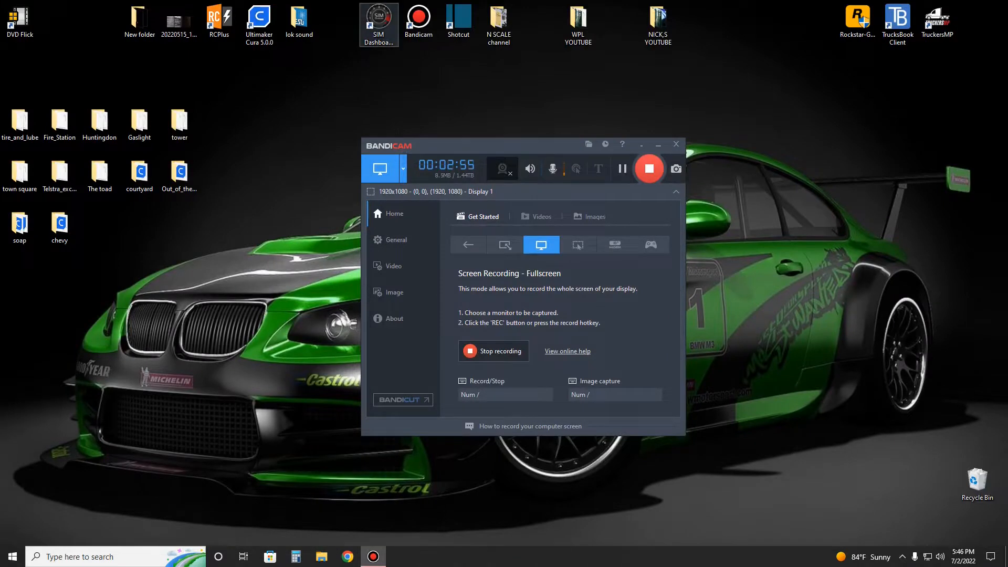
Step: Launch SIM Dashboard from the desktop and accept the update to version 3.10.0.0
left_click(379, 25)
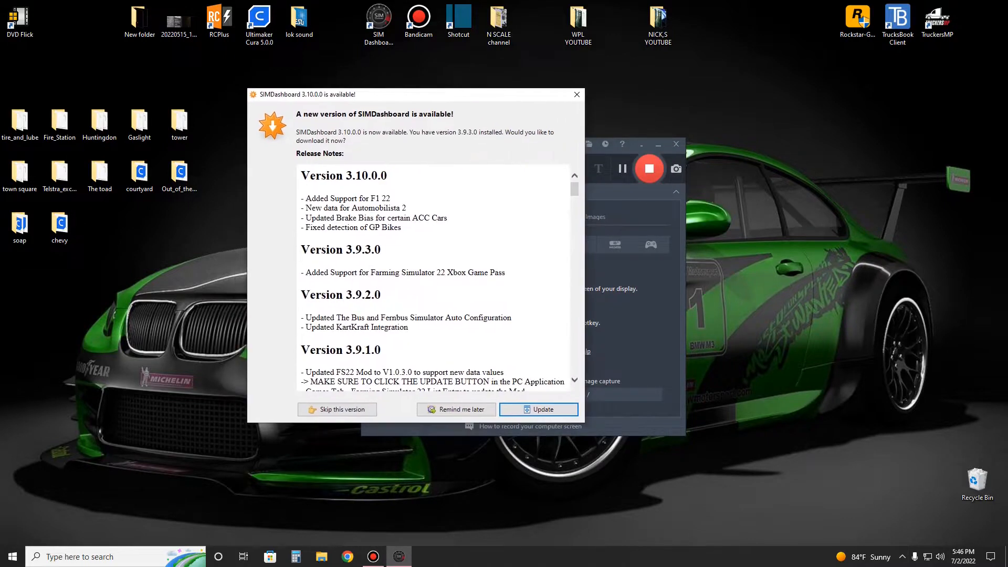
left_click(538, 410)
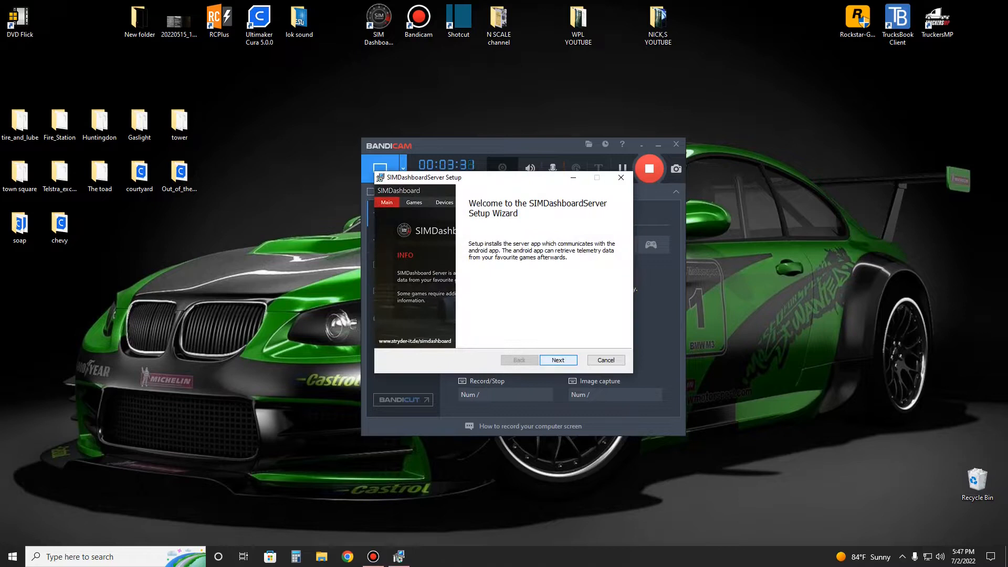
Step: Install the server update with default folder and options, then finish with launch enabled
left_click(557, 359)
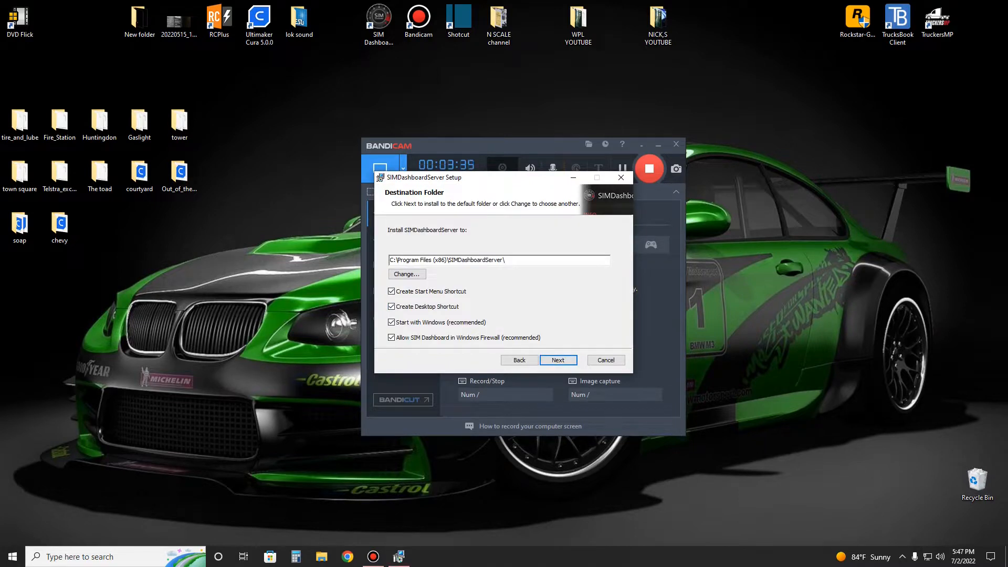
left_click(558, 359)
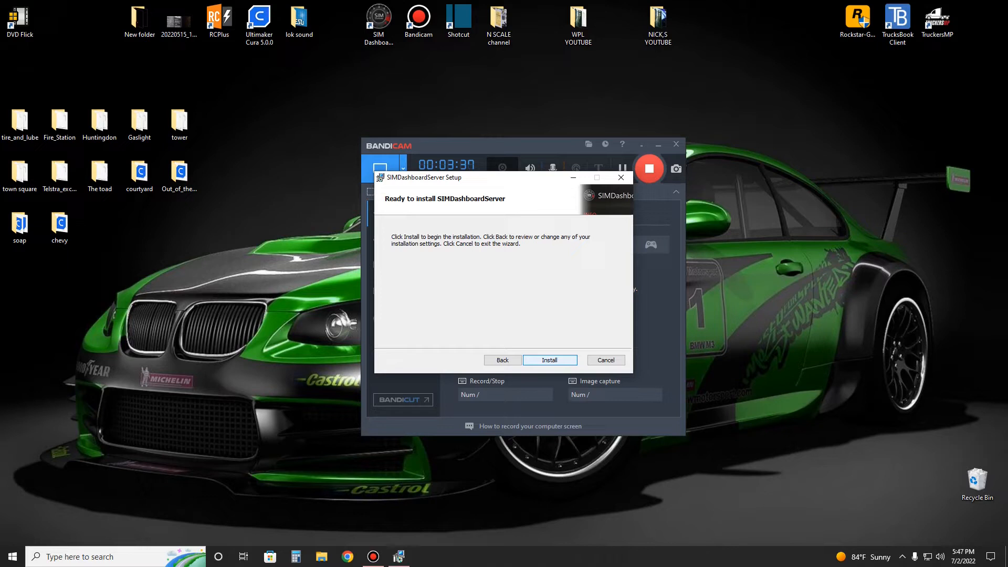
left_click(550, 361)
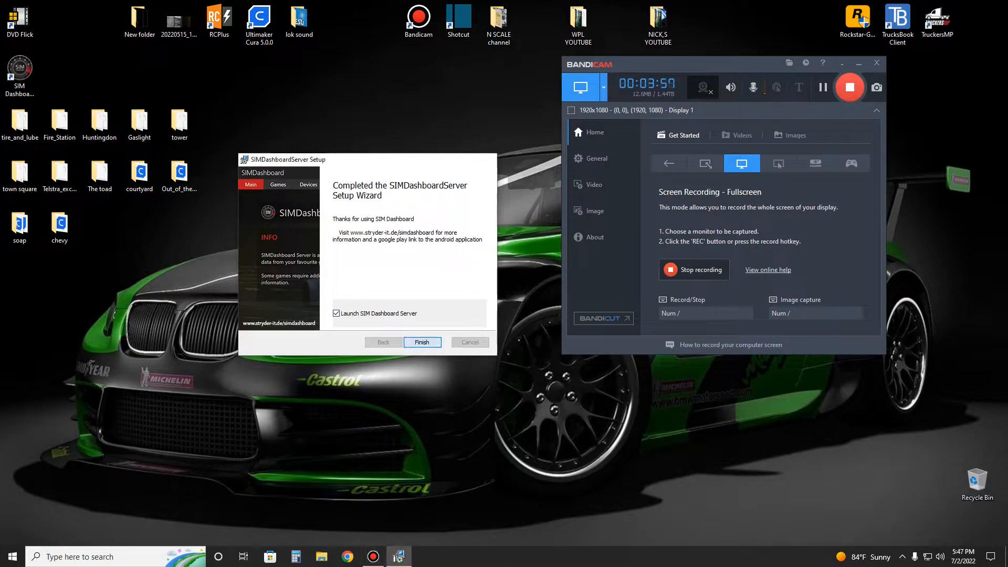
left_click(422, 341)
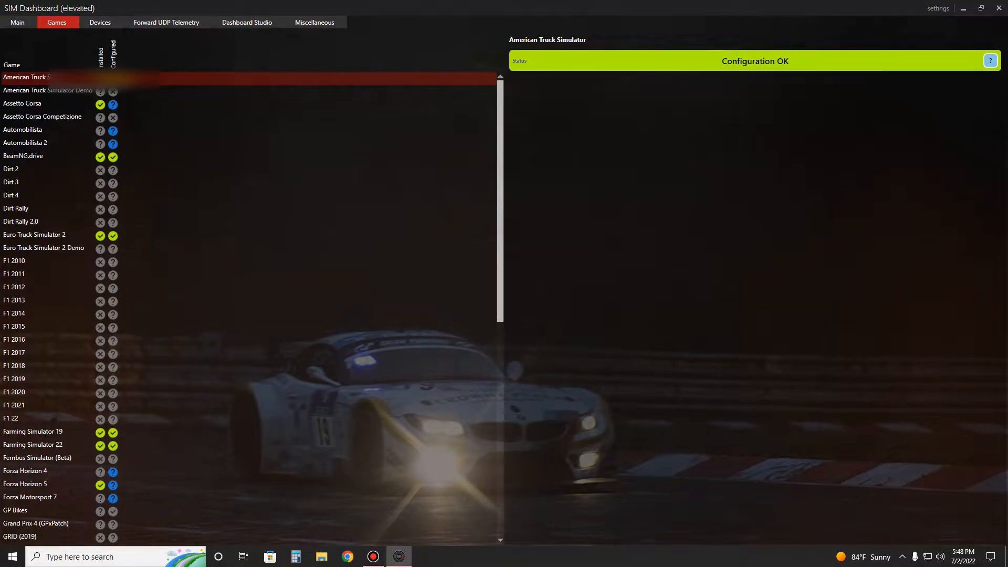
Step: Verify Euro Truck Simulator 2's status, then view tablet SM-T387V under Devices
left_click(100, 22)
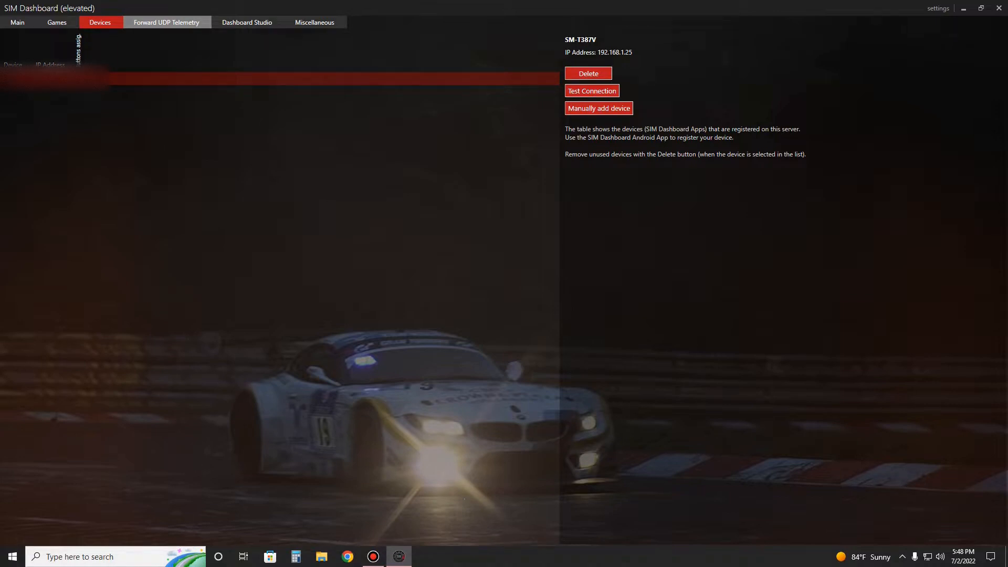
Step: Browse the Forward UDP Telemetry, Dashboard Studio, Miscellaneous and Devices sections
left_click(166, 22)
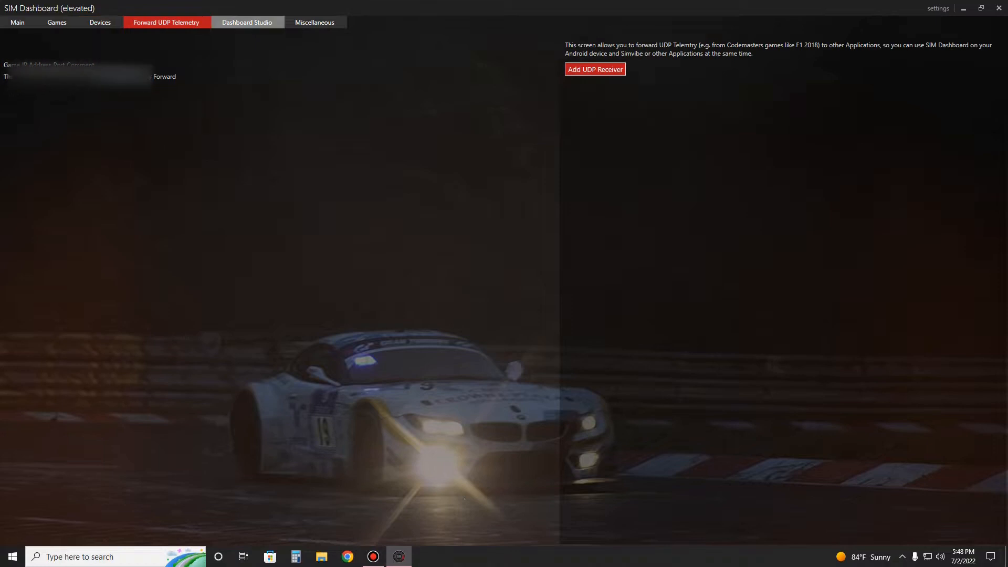
left_click(246, 22)
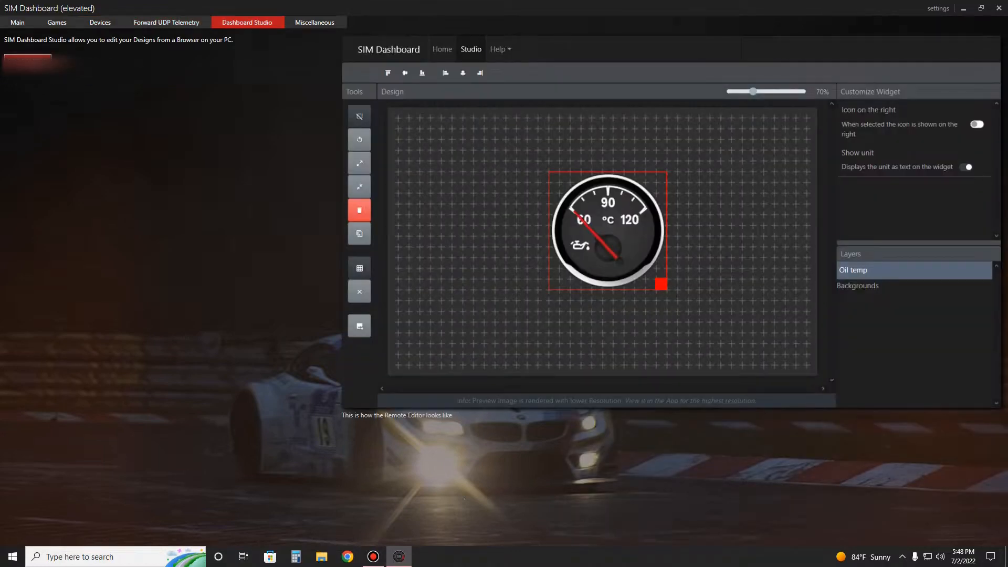
left_click(315, 22)
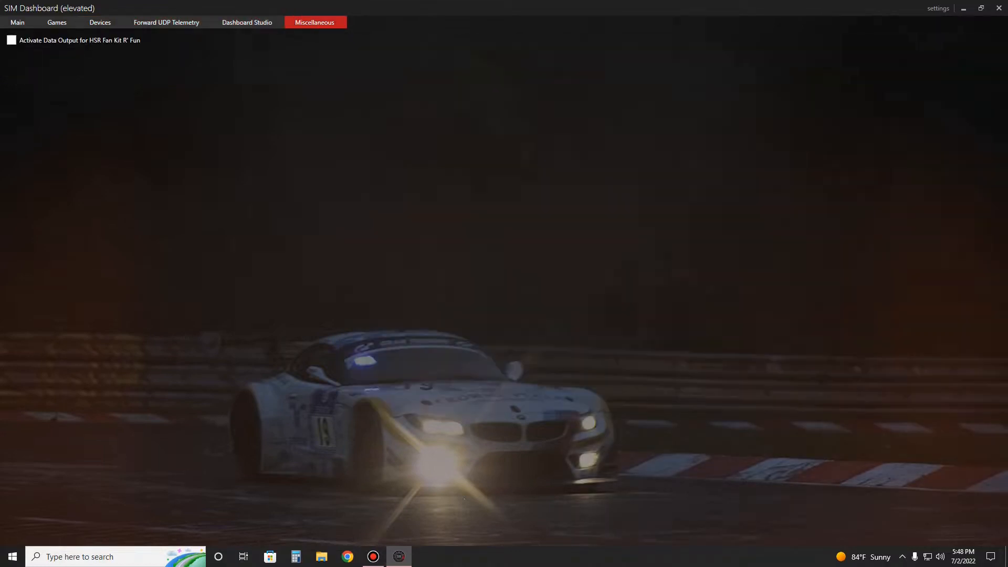
left_click(100, 22)
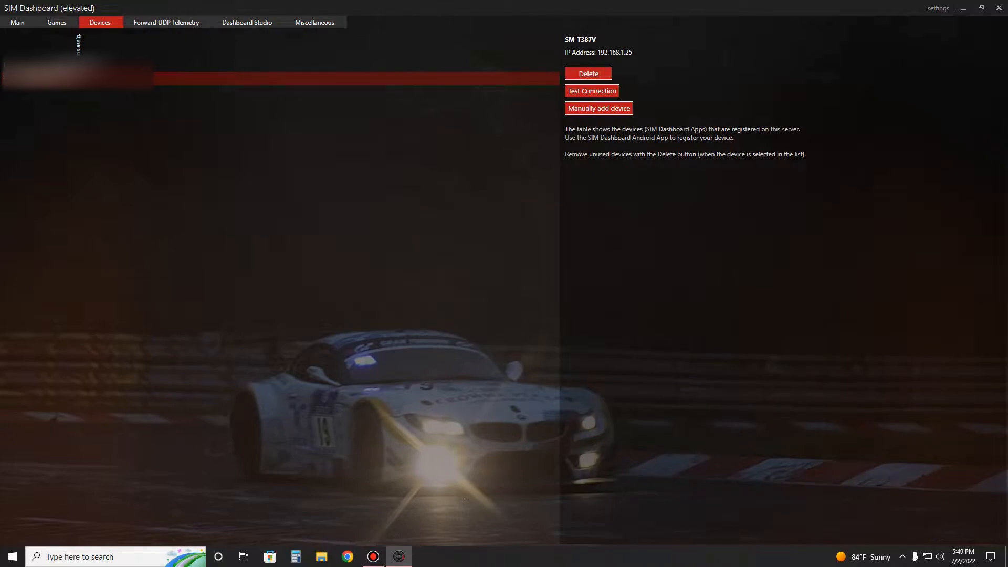
Step: Return to the Games list and check American Truck Simulator's configuration status
left_click(57, 22)
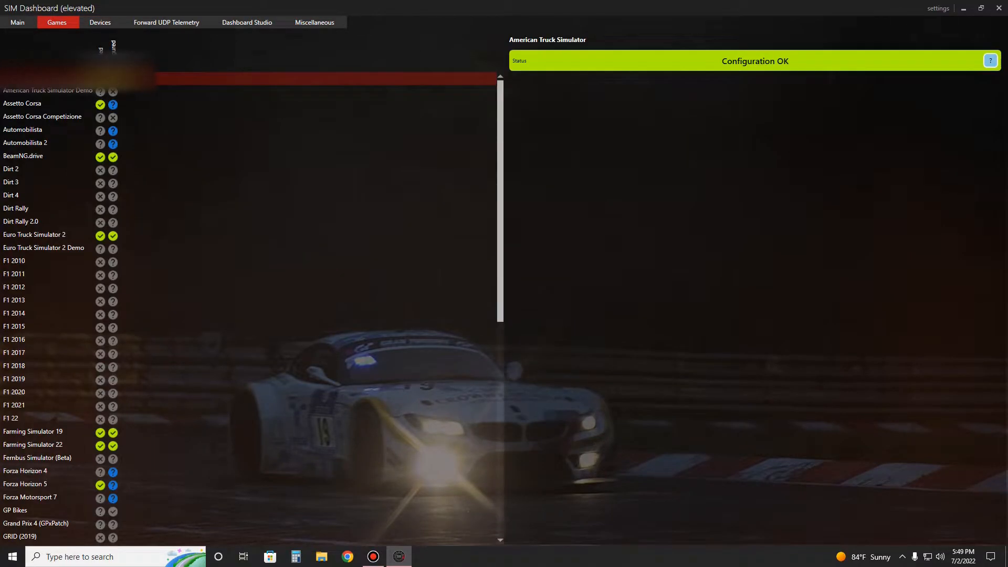
scroll("down", 3)
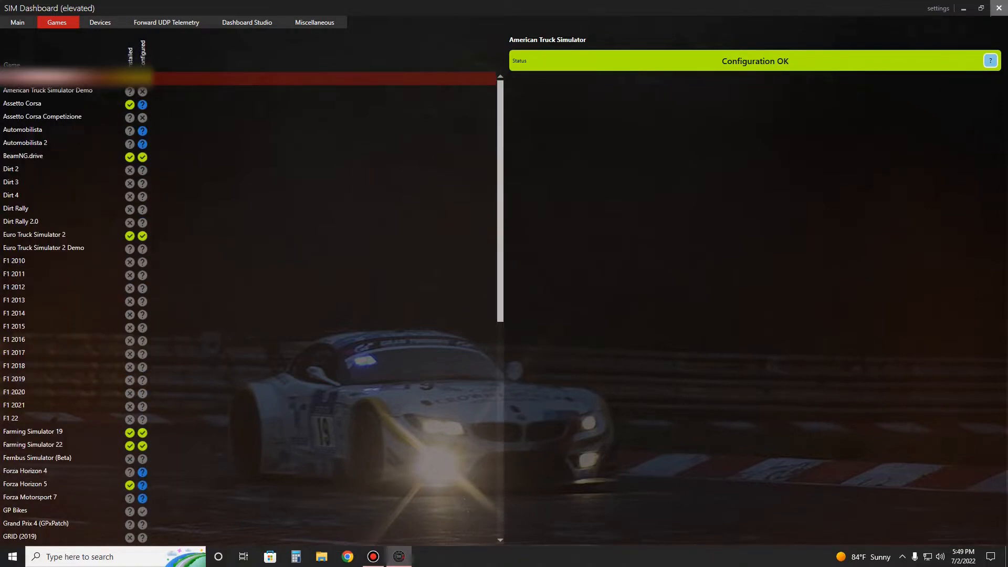
left_click(38, 77)
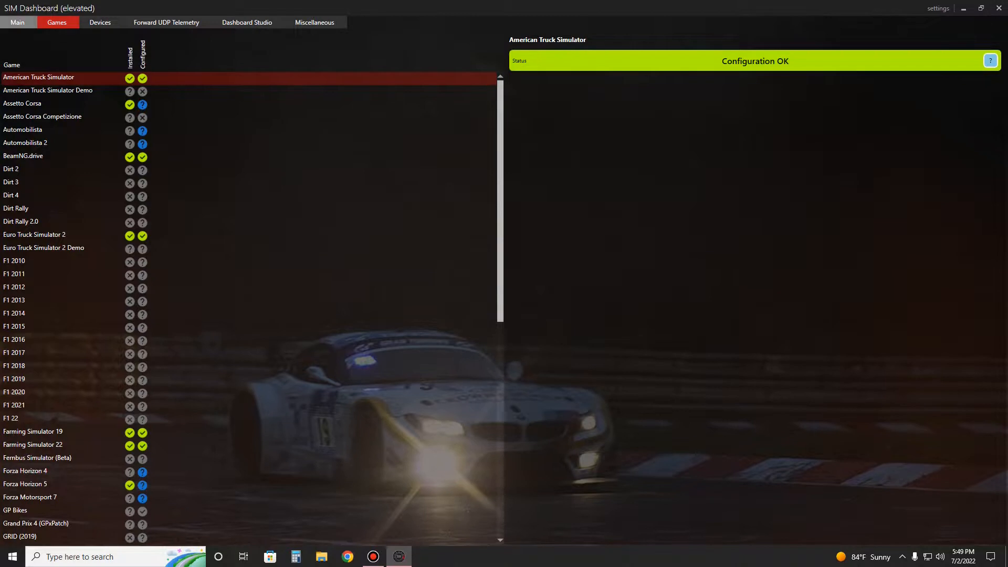
left_click(17, 22)
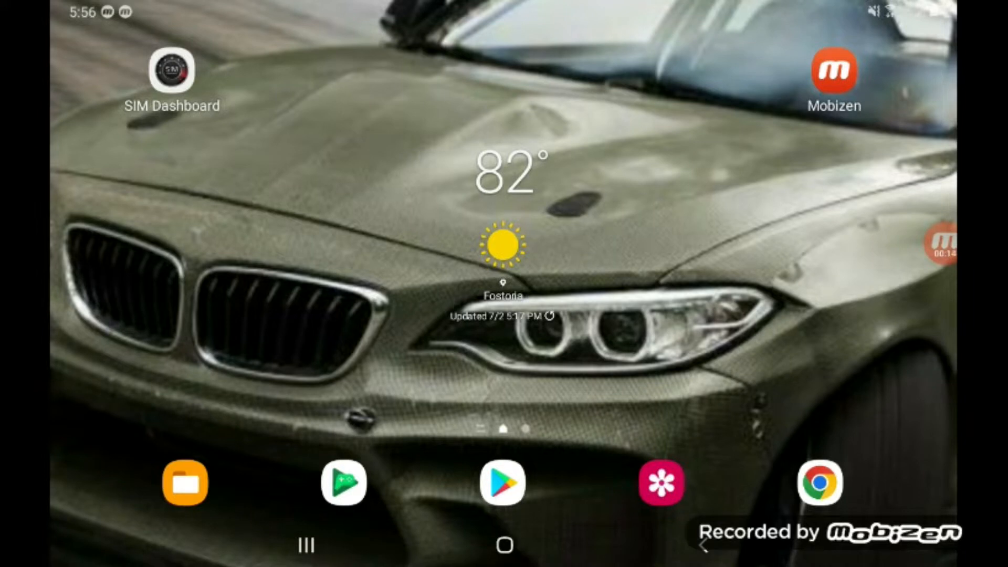
Step: Launch the SIM Dashboard app icon on the tablet's home screen
left_click(170, 69)
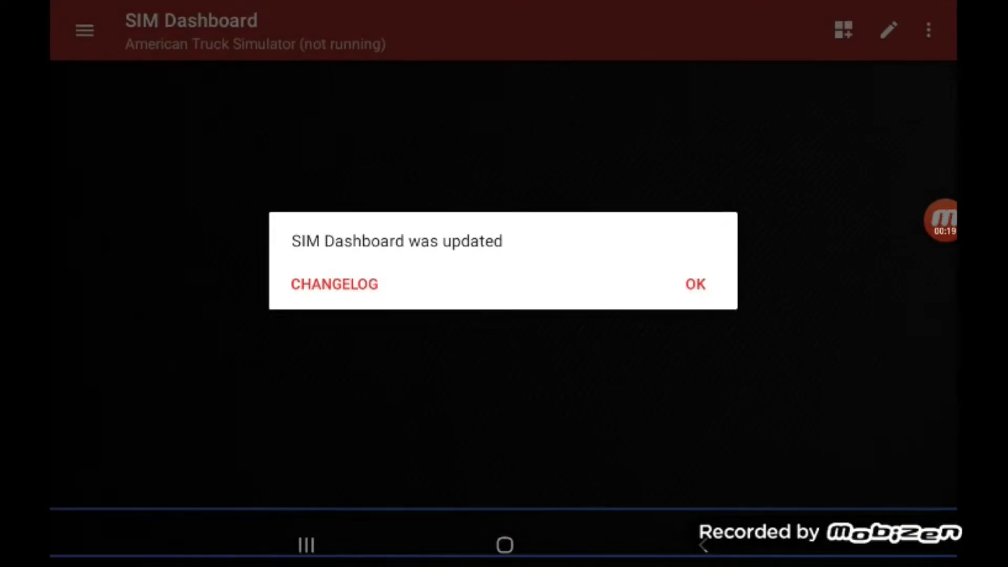
Step: Dismiss the 'SIM Dashboard was updated' notice with OK
left_click(695, 284)
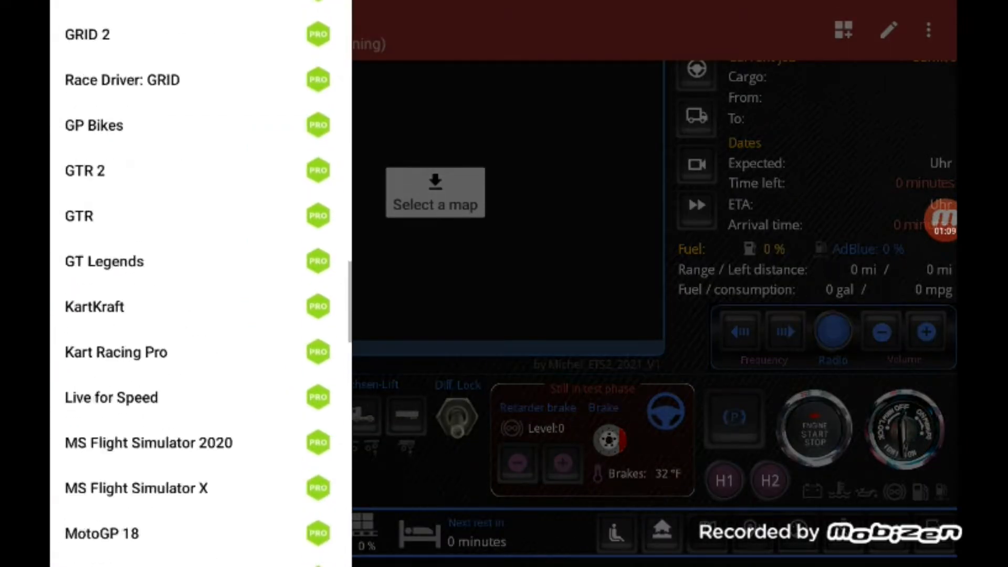
Step: Scroll the navigation drawer's games list to the bottom and open Settings
scroll("down", 3)
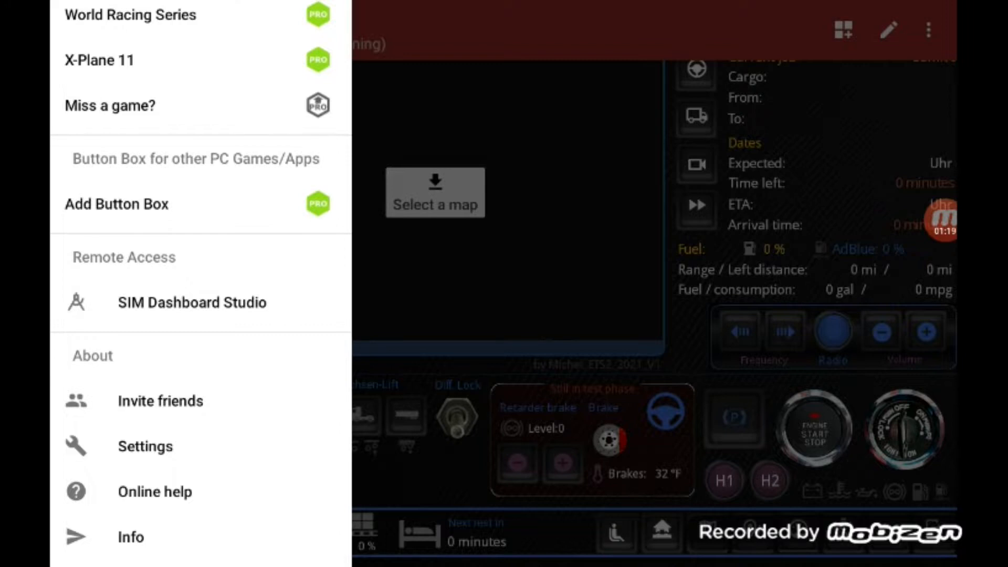
scroll("down", 3)
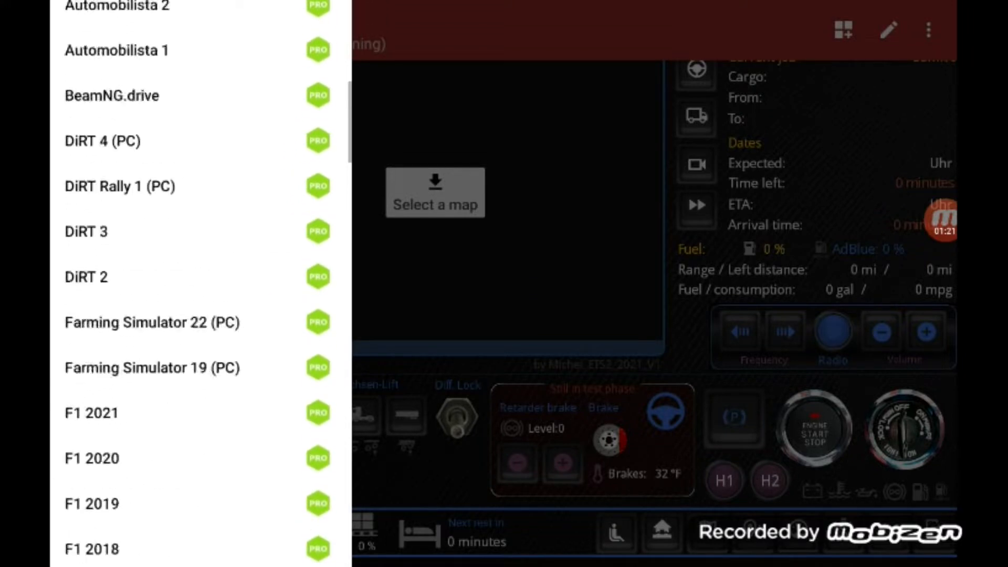
scroll("down", 3)
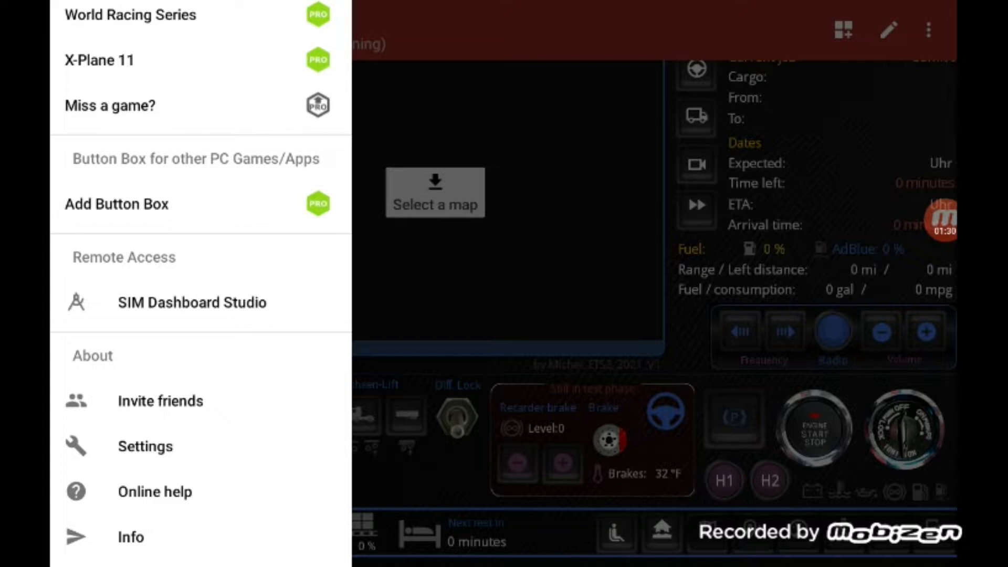
left_click(145, 447)
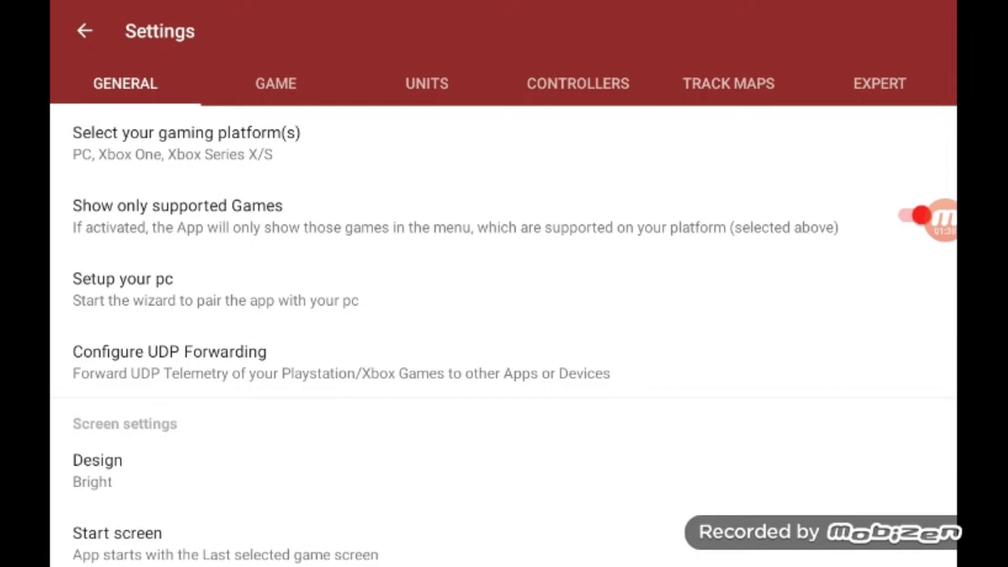
Step: Scroll down the General settings to reach the 'Setup your pc' option
scroll("down", 3)
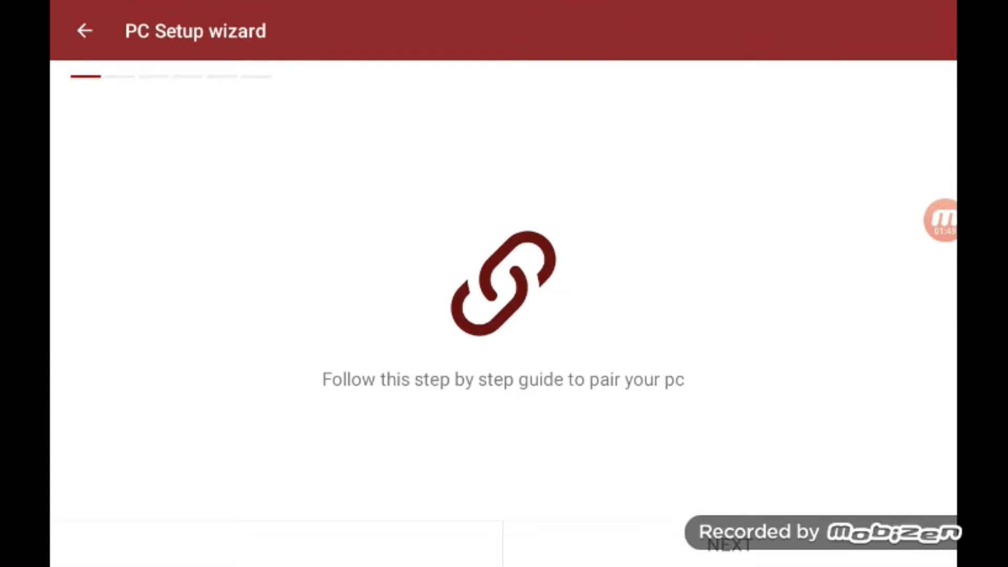
Step: Choose WiFi pairing in the PC Setup wizard and pass the connection check
left_click(729, 545)
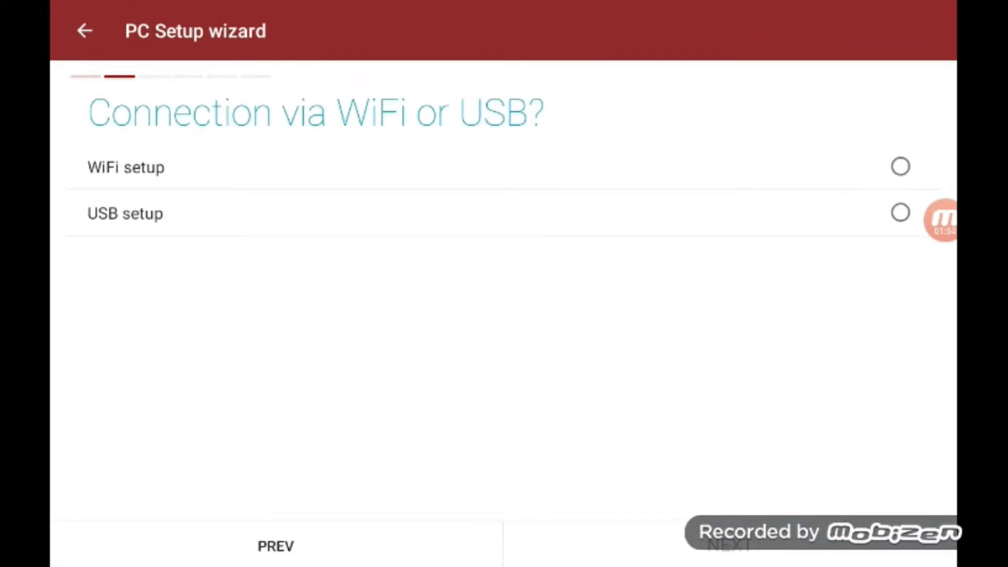
left_click(900, 167)
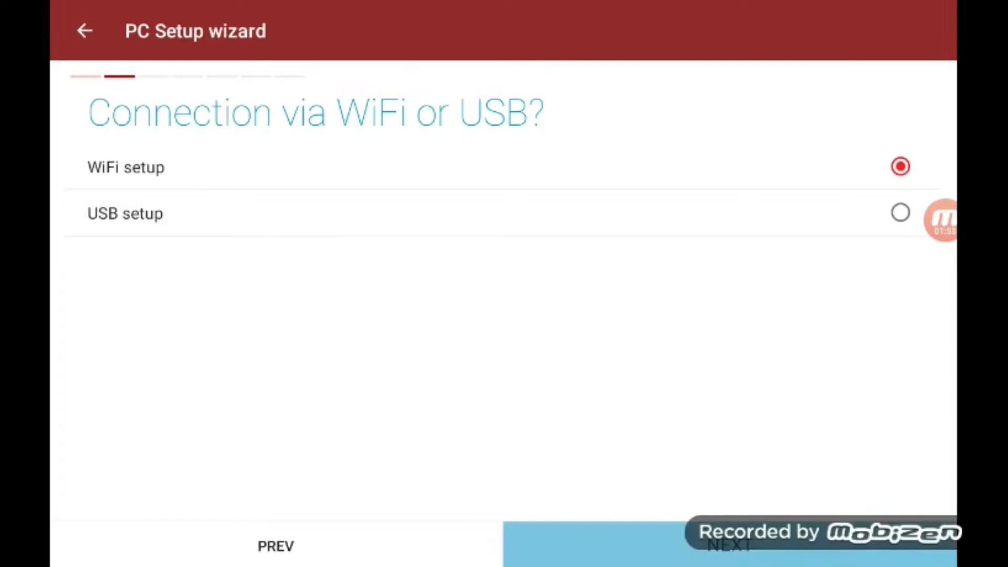
left_click(730, 547)
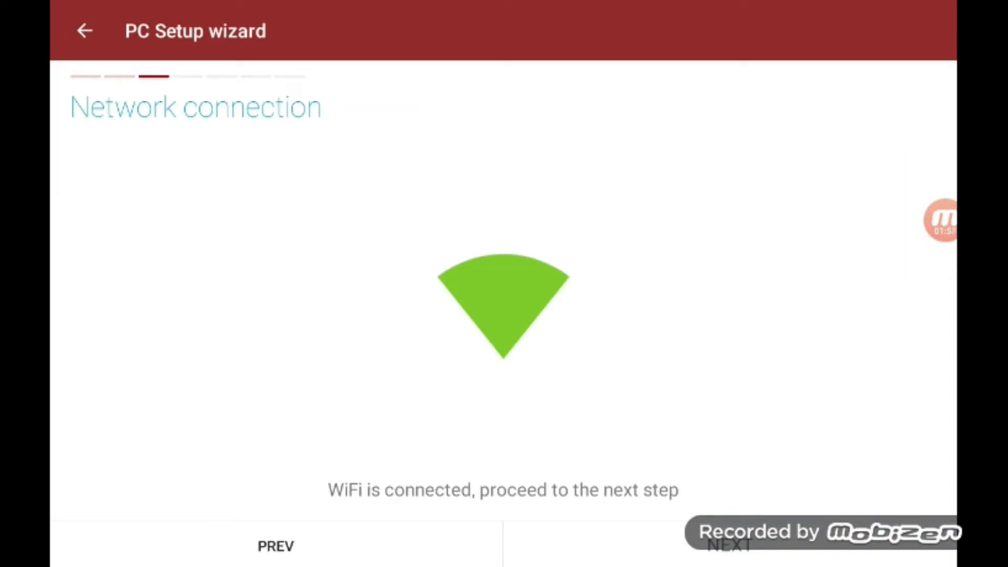
left_click(731, 547)
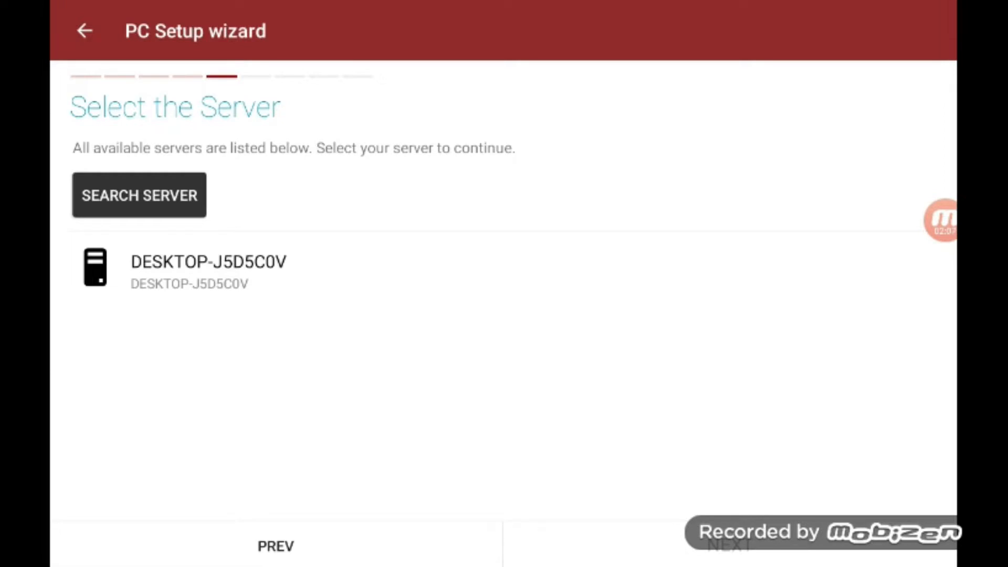
Step: Select server DESKTOP-J5D5C0V, accept the fixed-IP and game notes, and finish
left_click(193, 270)
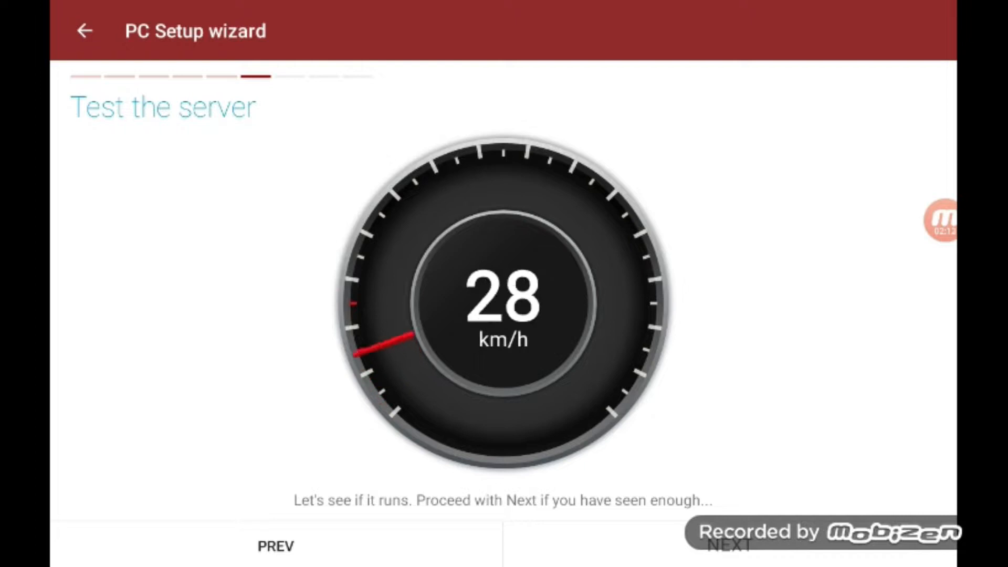
left_click(730, 547)
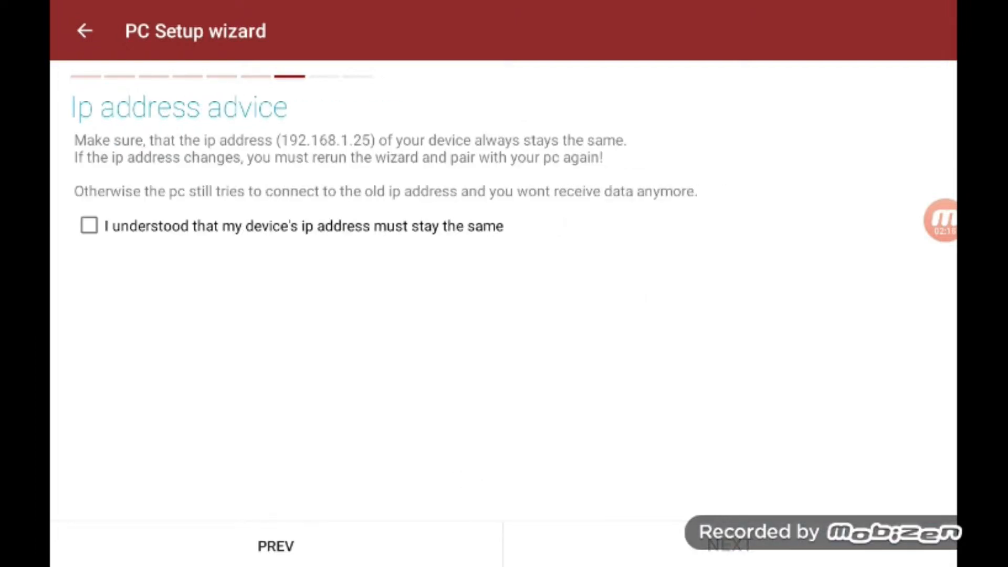
left_click(730, 546)
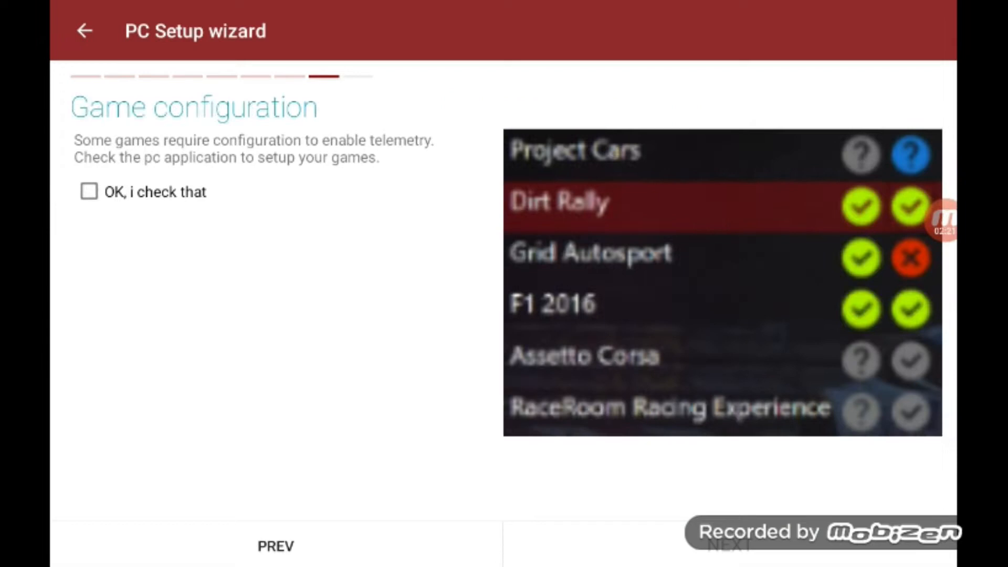
left_click(730, 547)
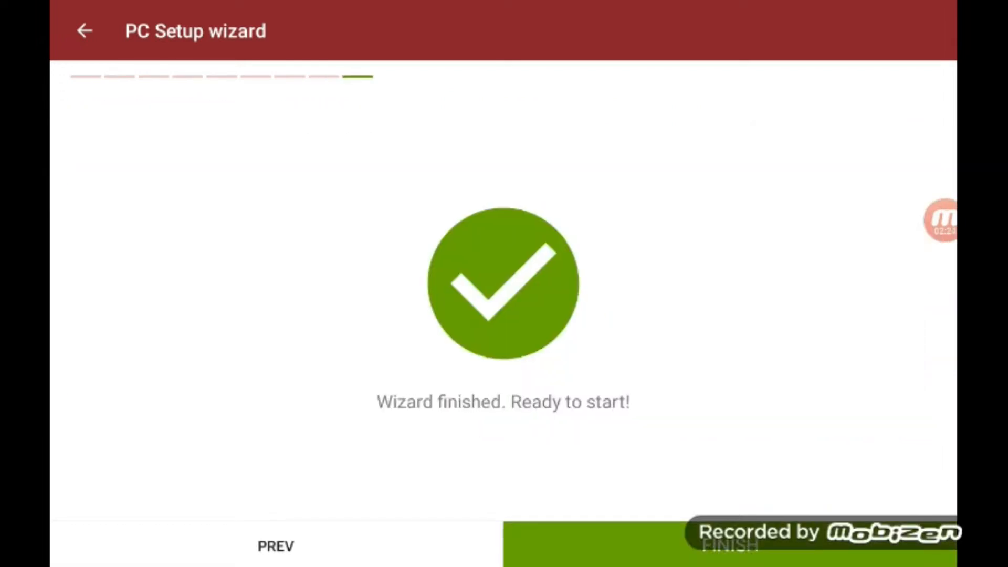
left_click(730, 546)
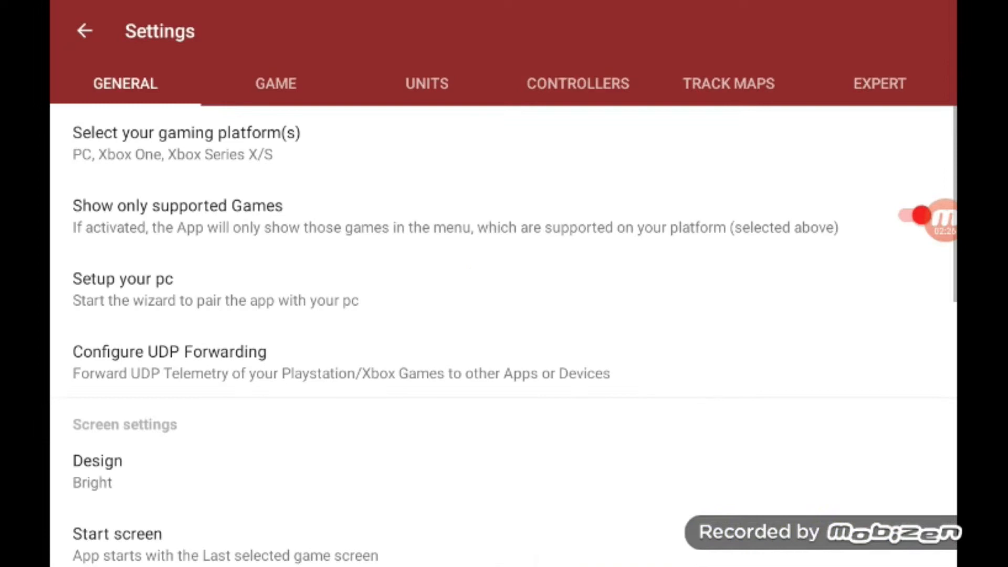
Step: Review the GAME and UNITS tabs (imperial units, 24h clock), then exit settings
left_click(276, 83)
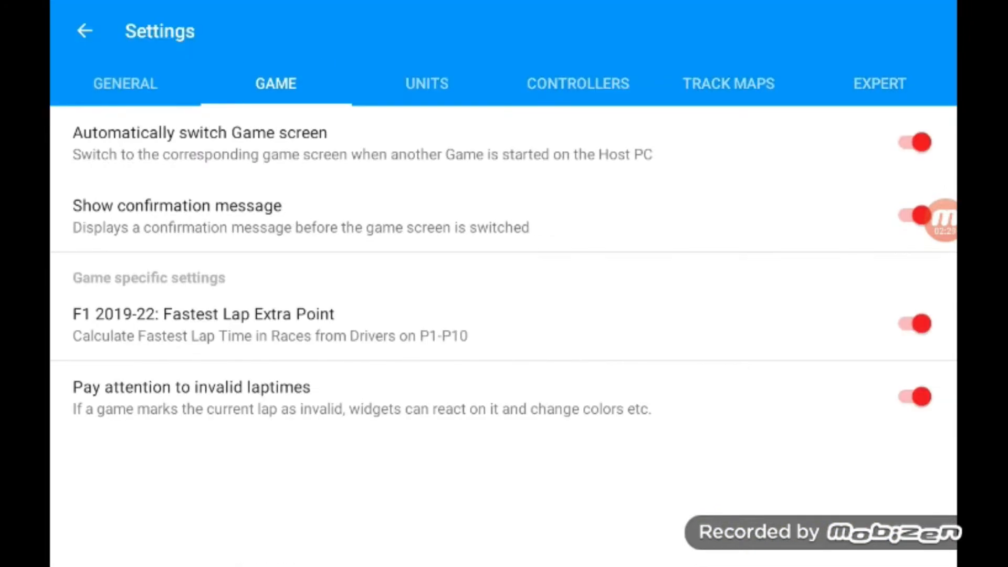
left_click(426, 83)
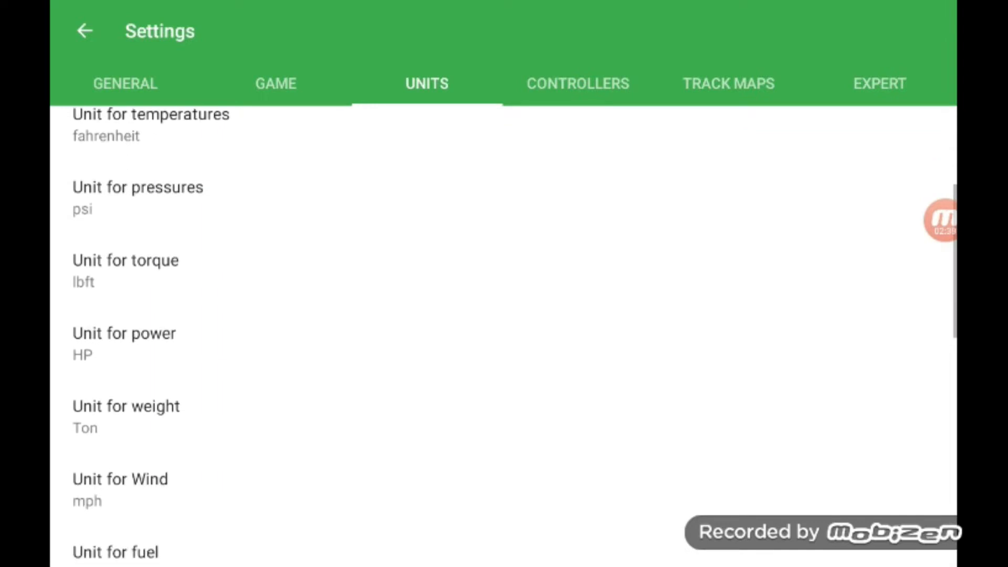
scroll("down", 3)
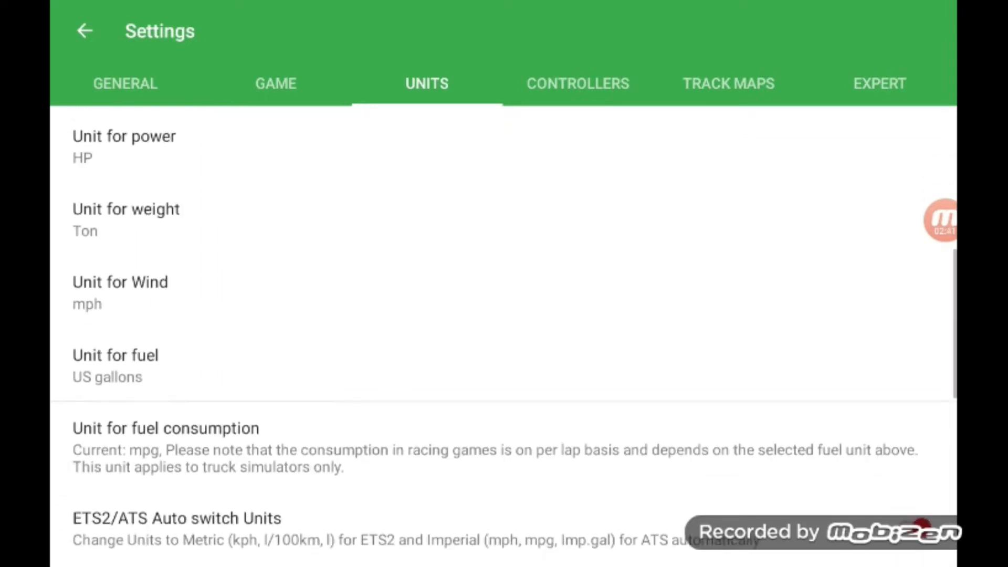
scroll("down", 3)
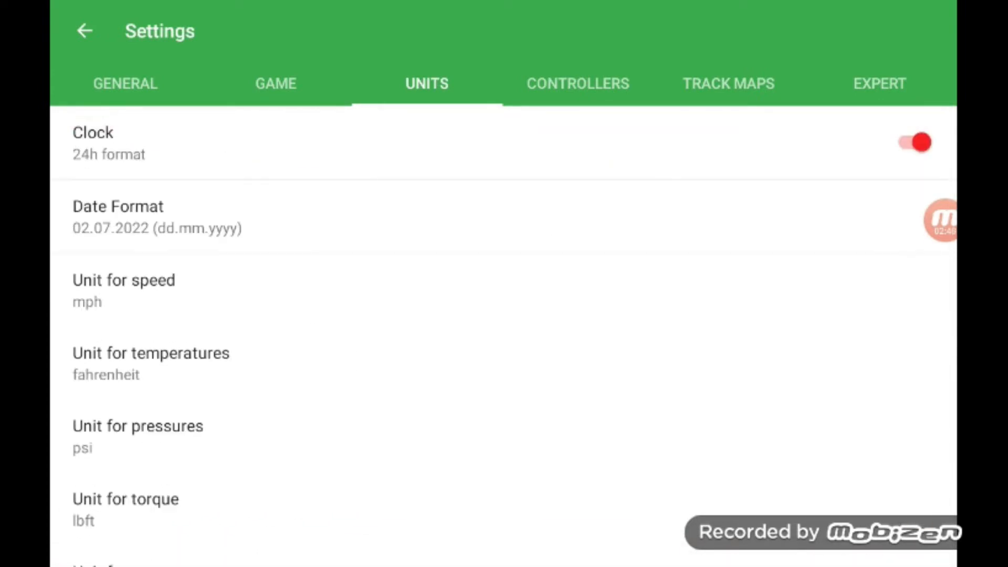
left_click(125, 83)
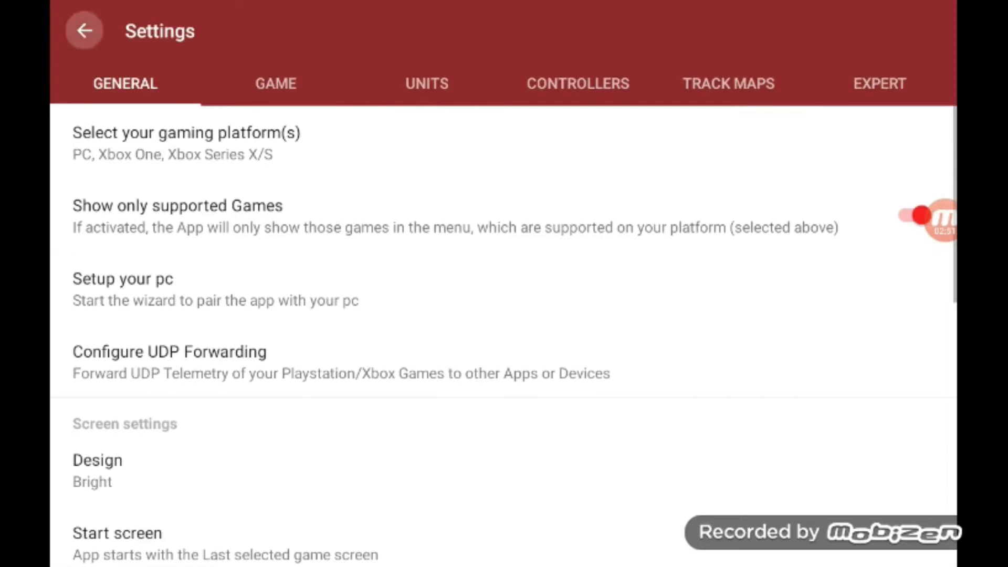
left_click(83, 30)
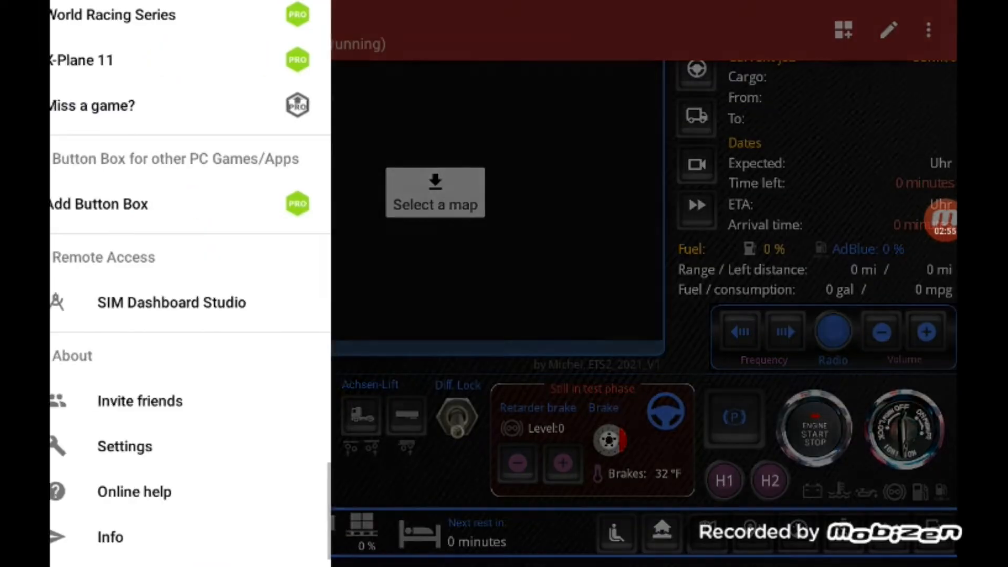
Step: Scroll the navigation drawer and select Euro Truck Simulator 2
scroll("down", 3)
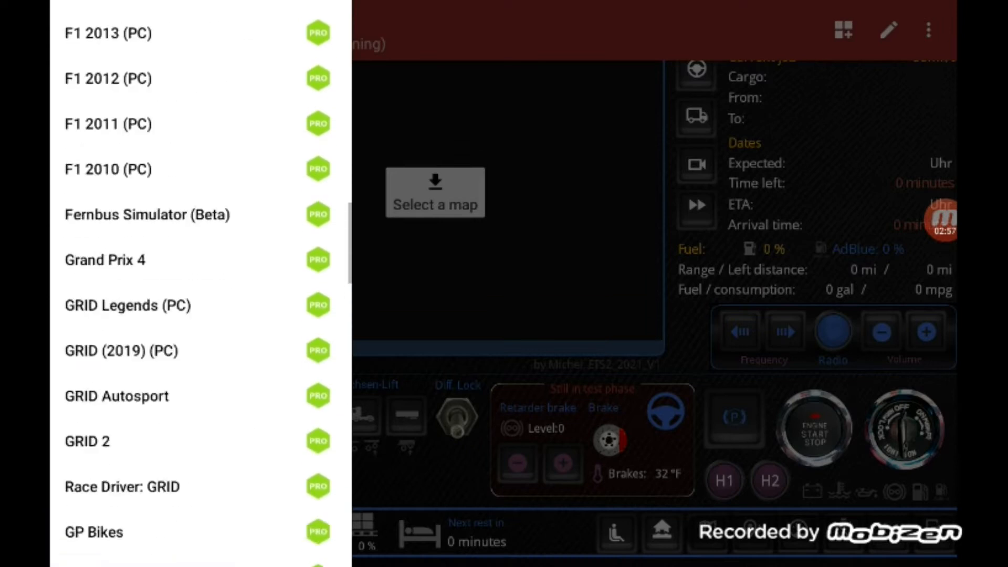
scroll("down", 3)
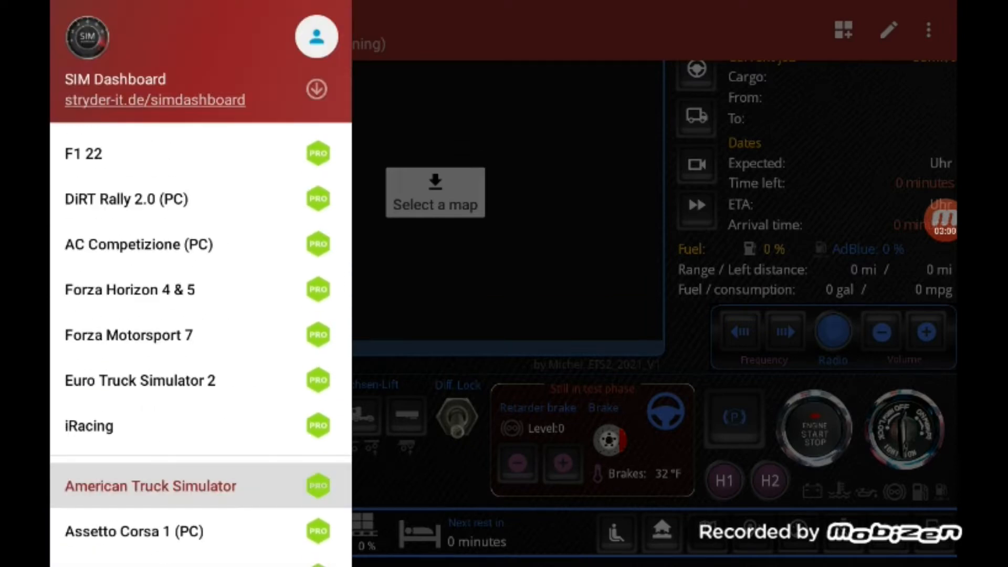
left_click(139, 381)
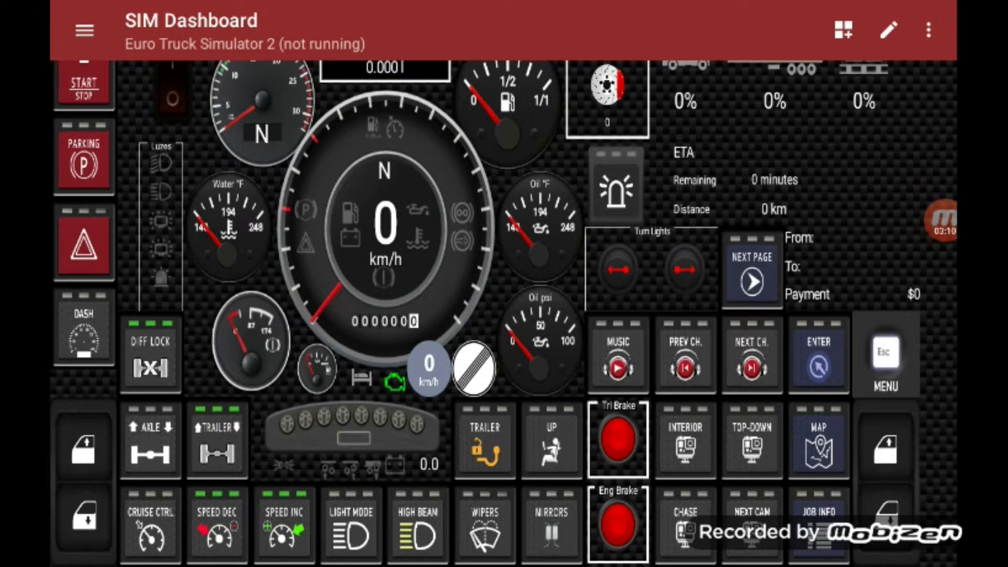
Step: Delete the current ETS2 design and start editing the remaining Empty Design 1
left_click(928, 31)
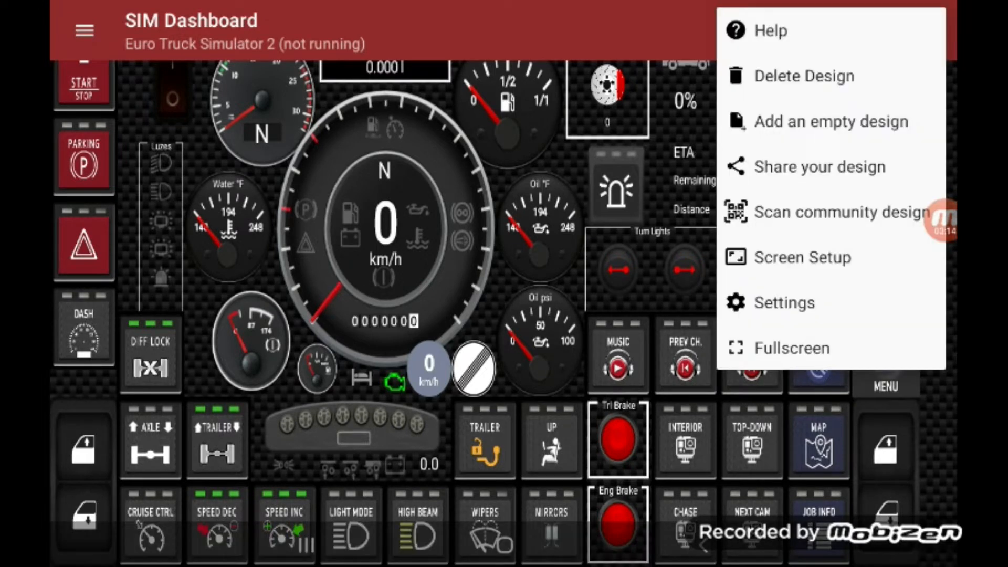
left_click(803, 75)
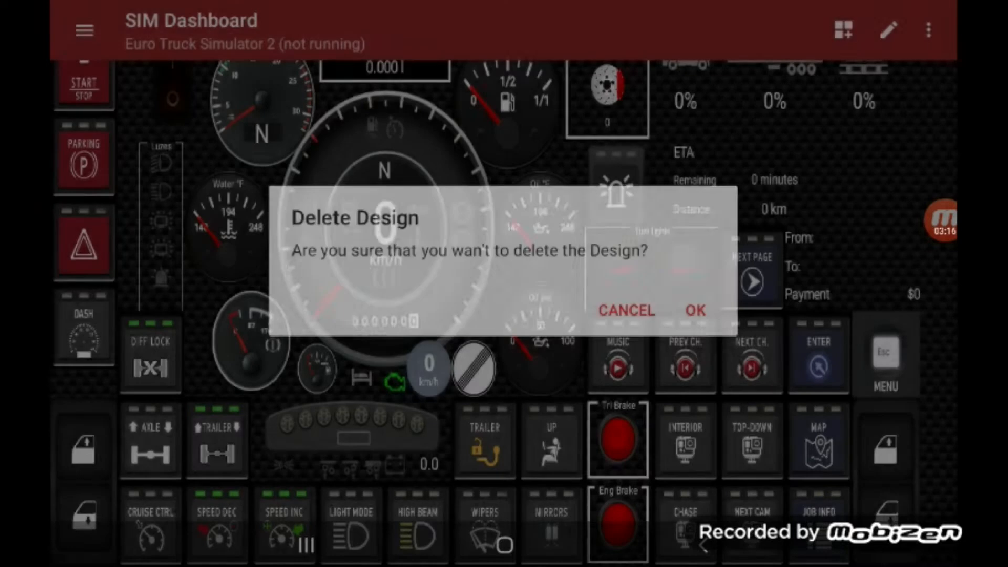
left_click(694, 310)
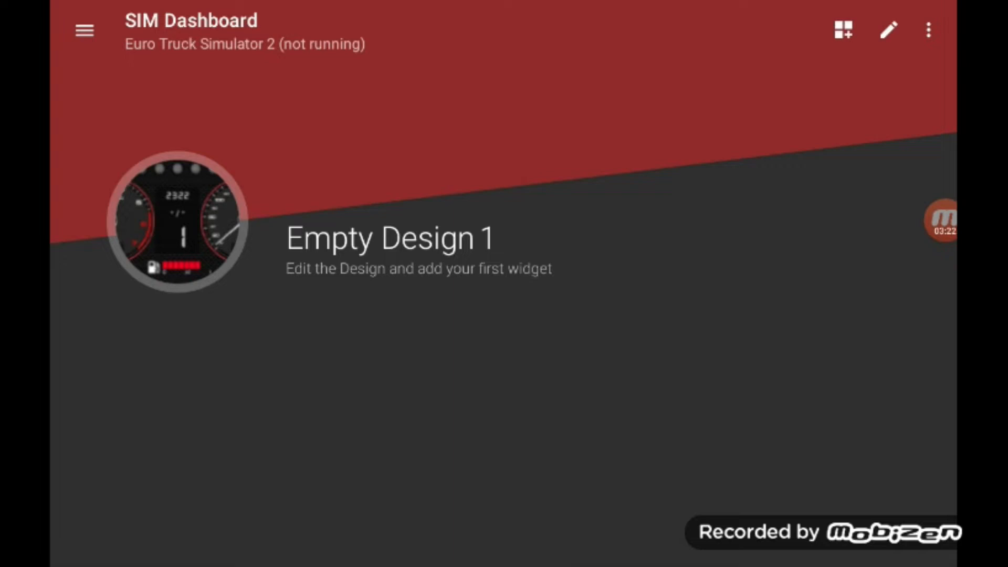
left_click(888, 30)
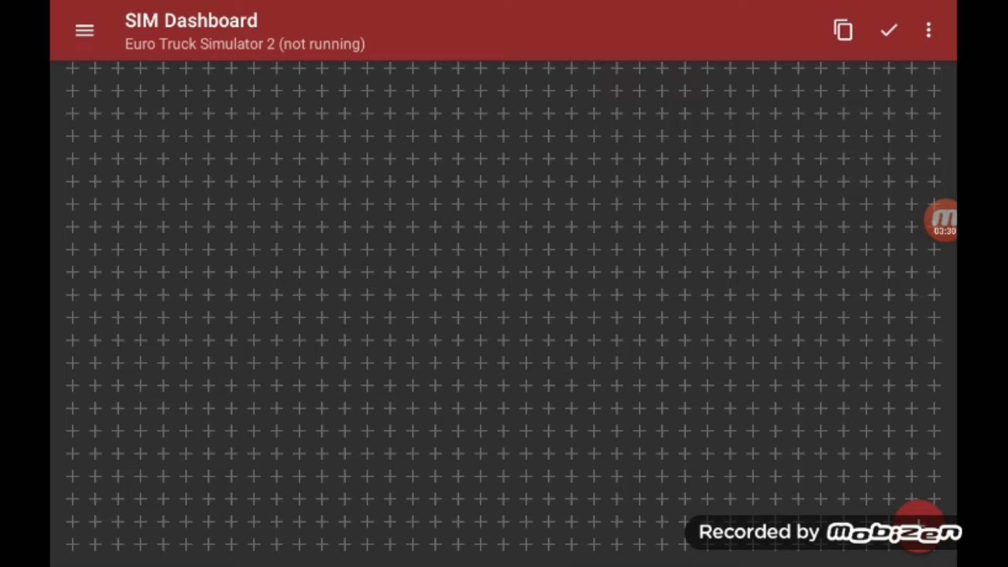
Step: Open Add widget/Install design and browse the BUILT-IN designs list
left_click(919, 524)
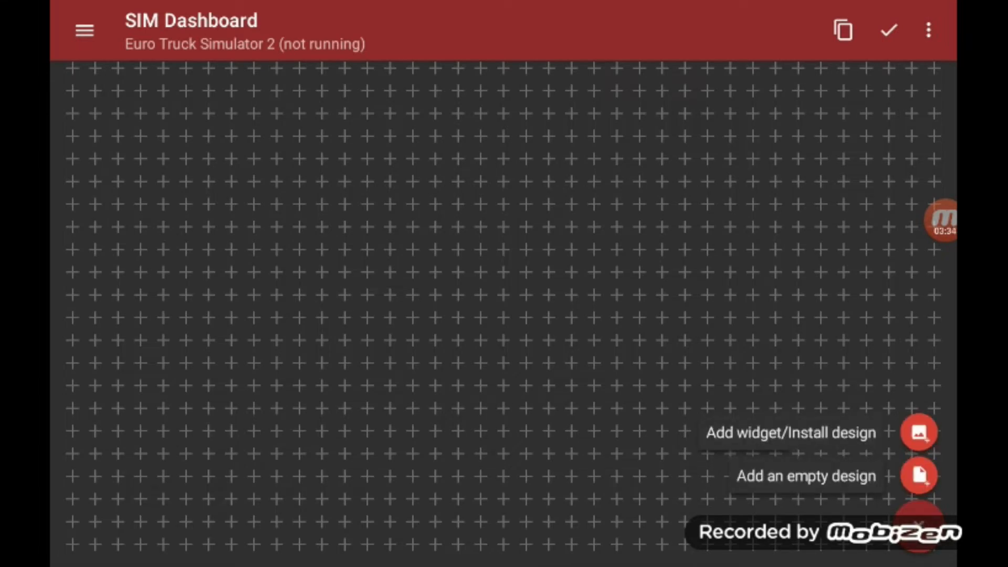
left_click(919, 431)
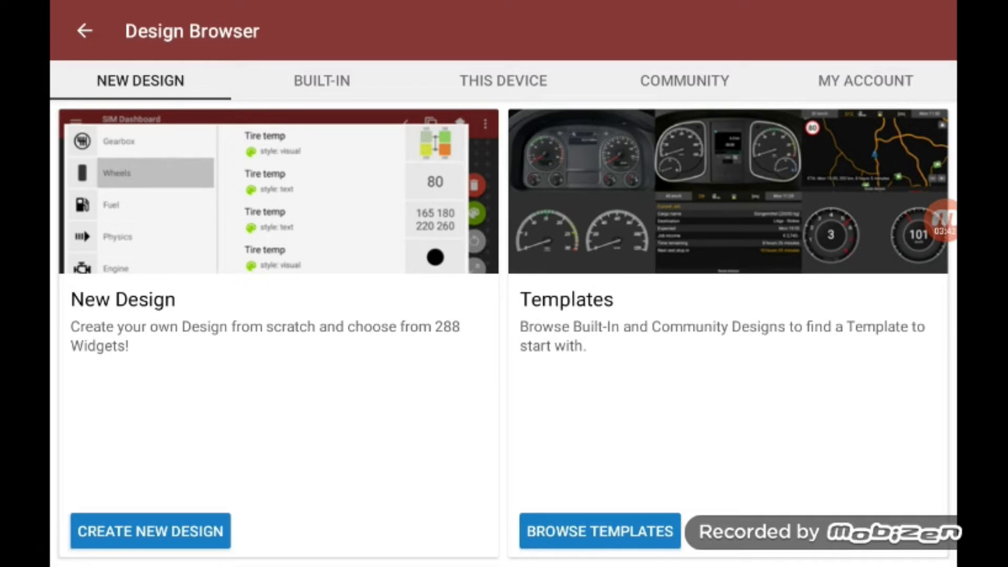
left_click(321, 81)
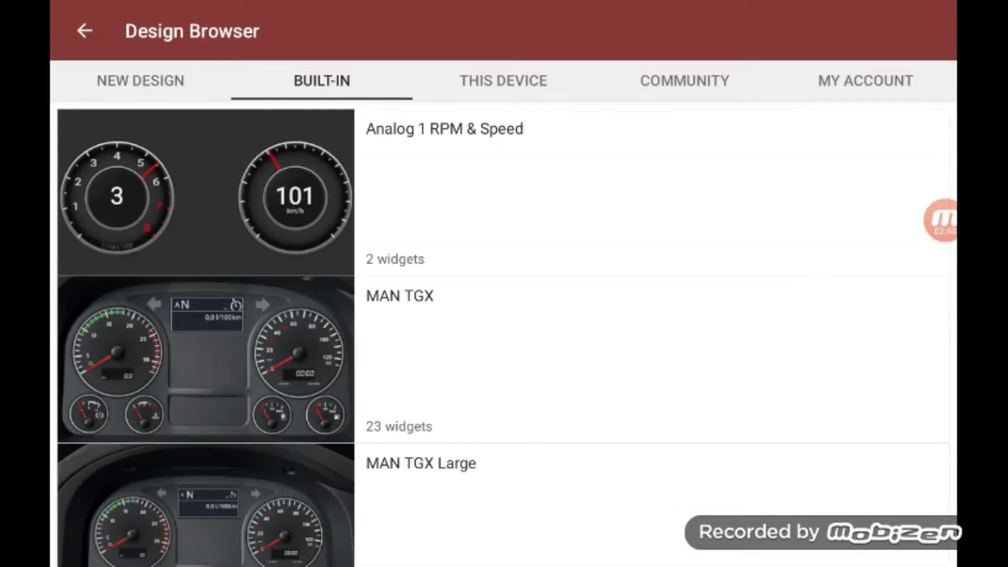
scroll("down", 3)
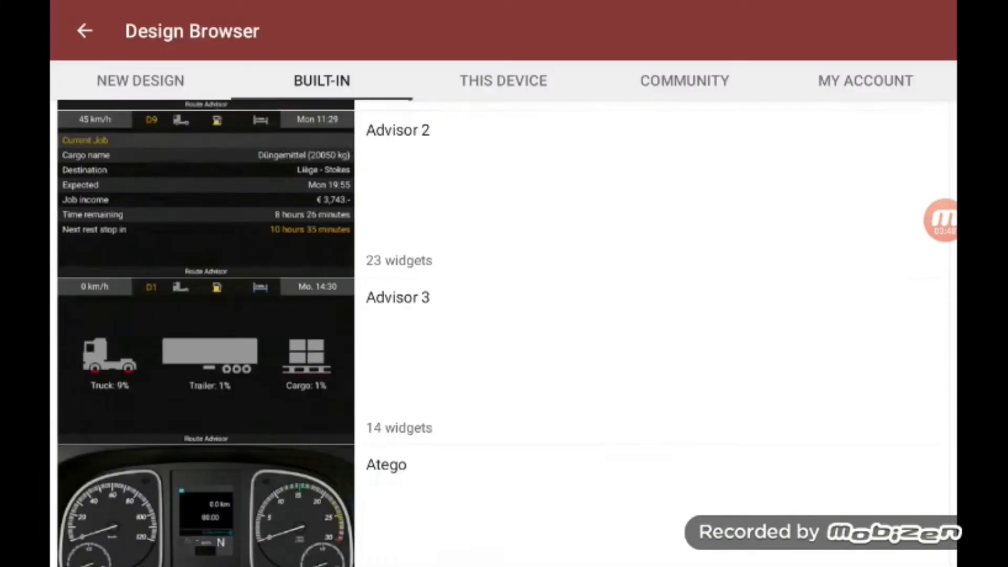
Step: Return to the canvas and reopen the Design Browser on the BUILT-IN tab
left_click(84, 30)
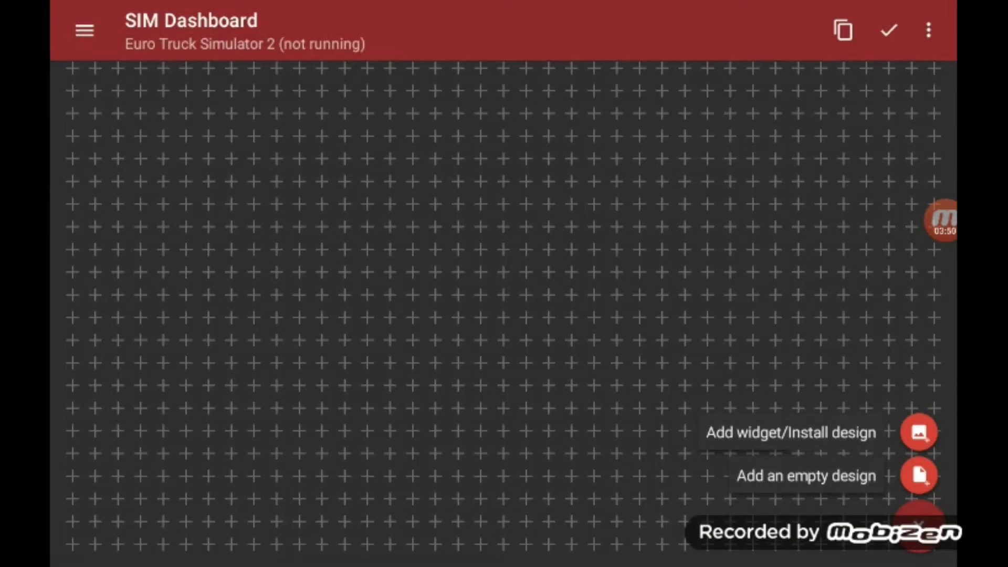
left_click(919, 433)
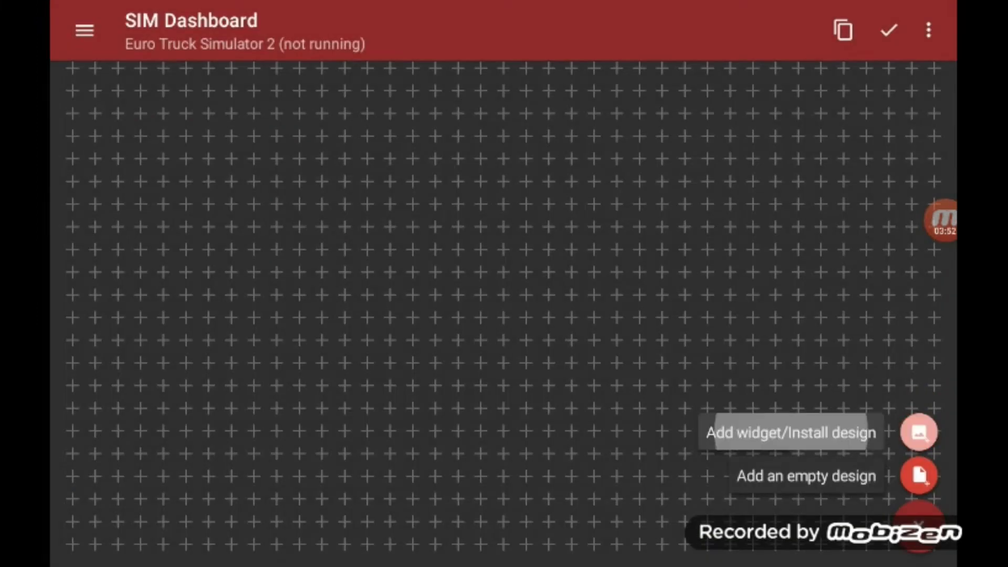
left_click(919, 432)
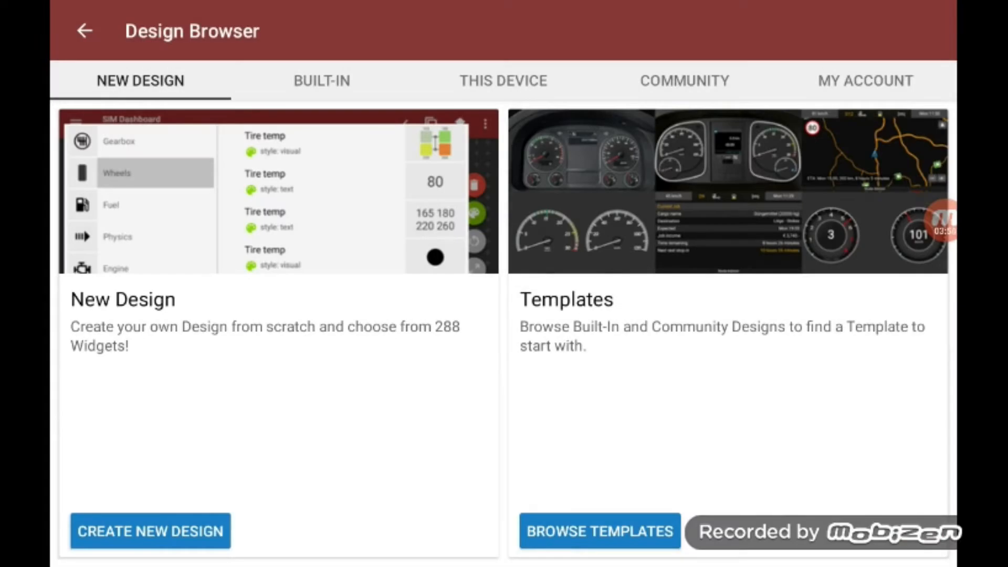
left_click(321, 80)
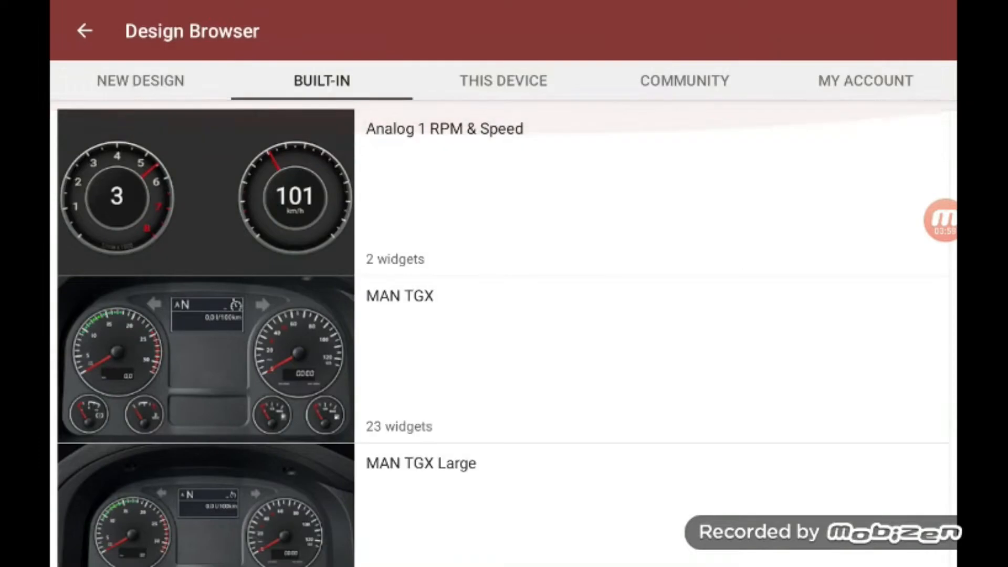
Step: Move from THIS DEVICE to COMMUNITY designs and scroll down to ETS2 all-in-one (V1)
left_click(504, 80)
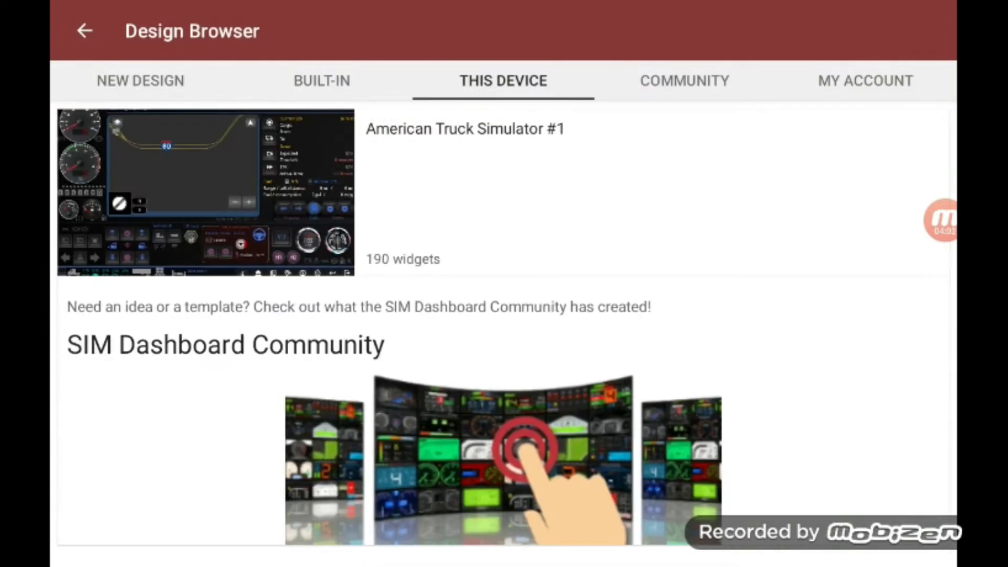
left_click(684, 80)
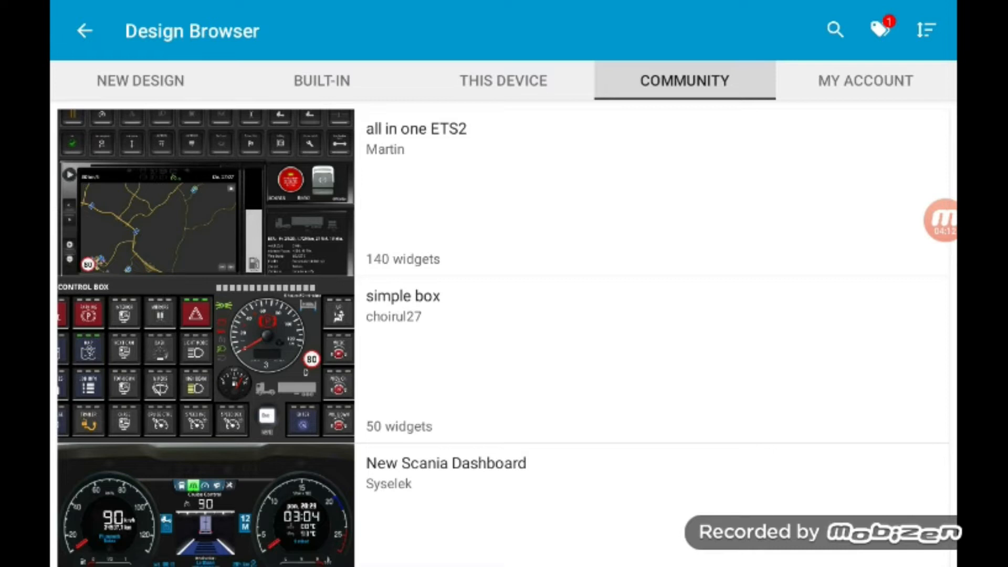
scroll("down", 3)
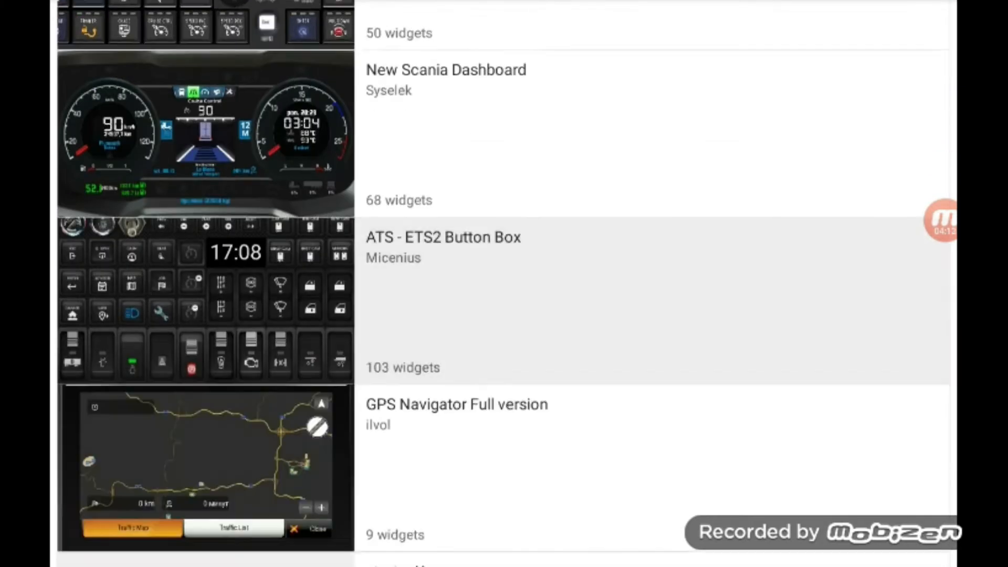
scroll("down", 3)
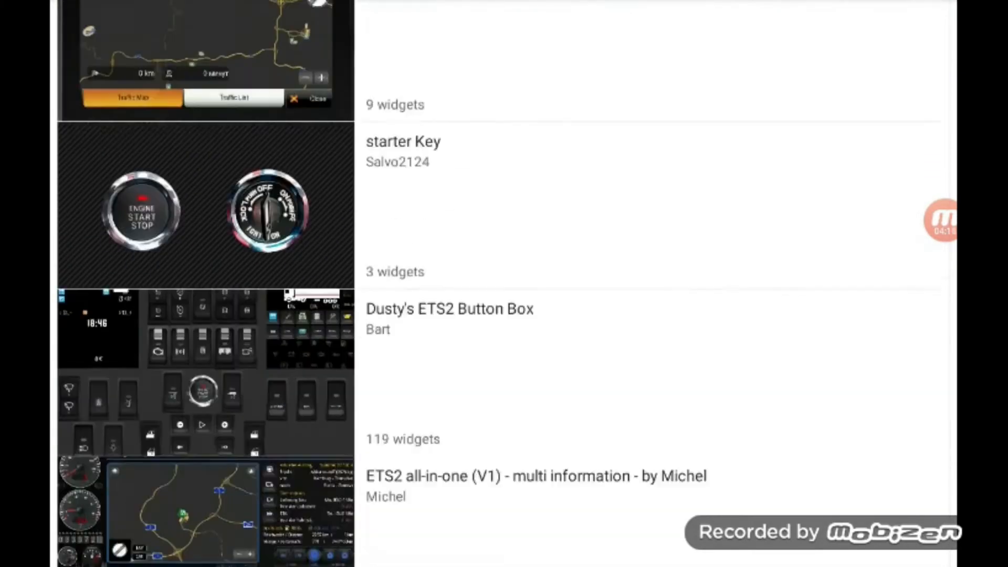
scroll("down", 3)
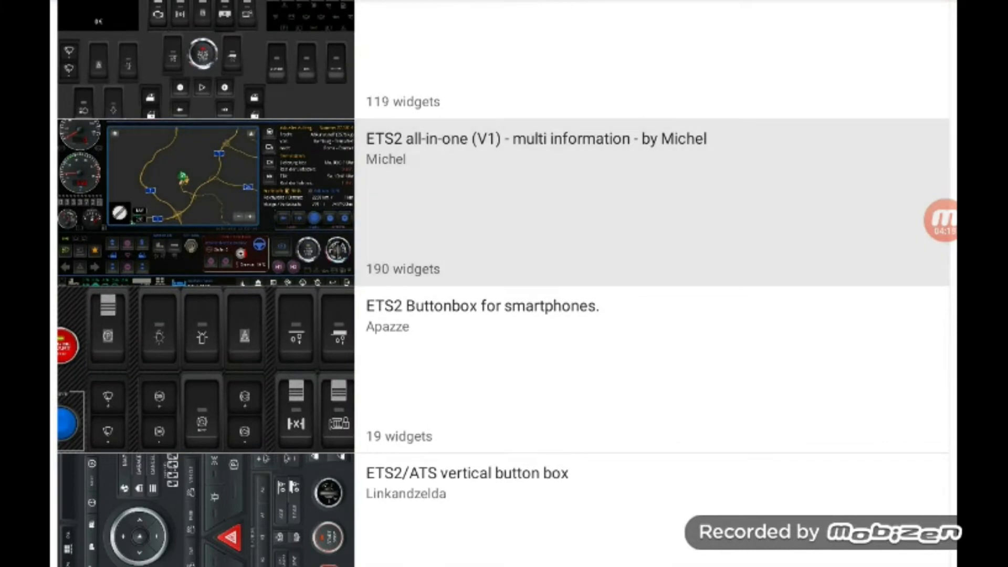
left_click(536, 139)
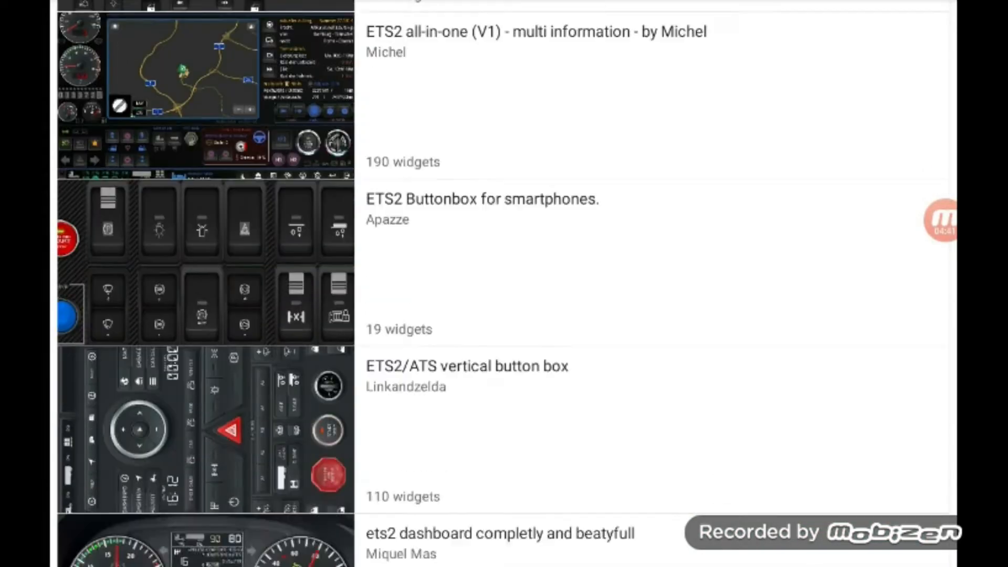
Step: Preview the ETS2 all-in-one (V1) design page and read its description
left_click(534, 32)
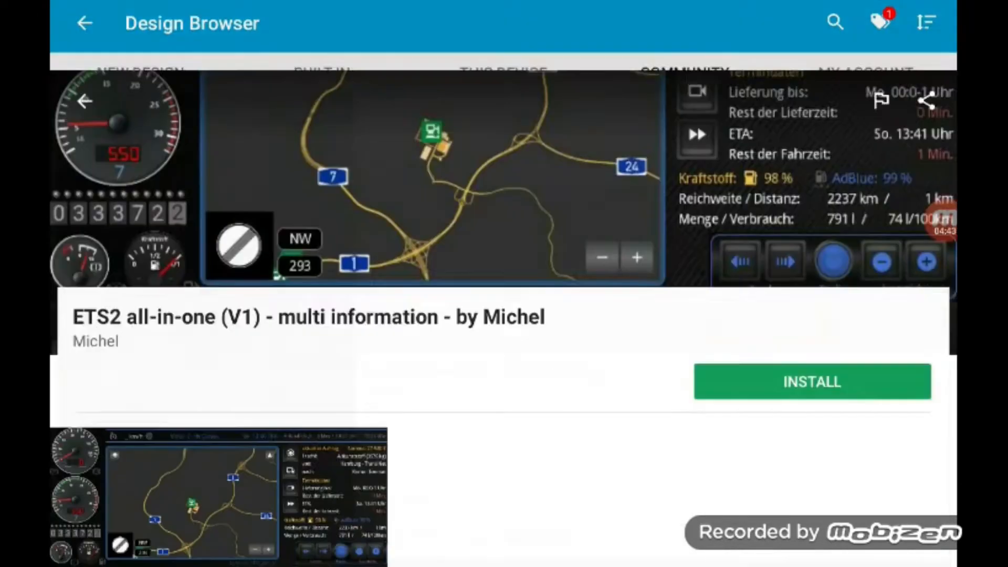
scroll("down", 3)
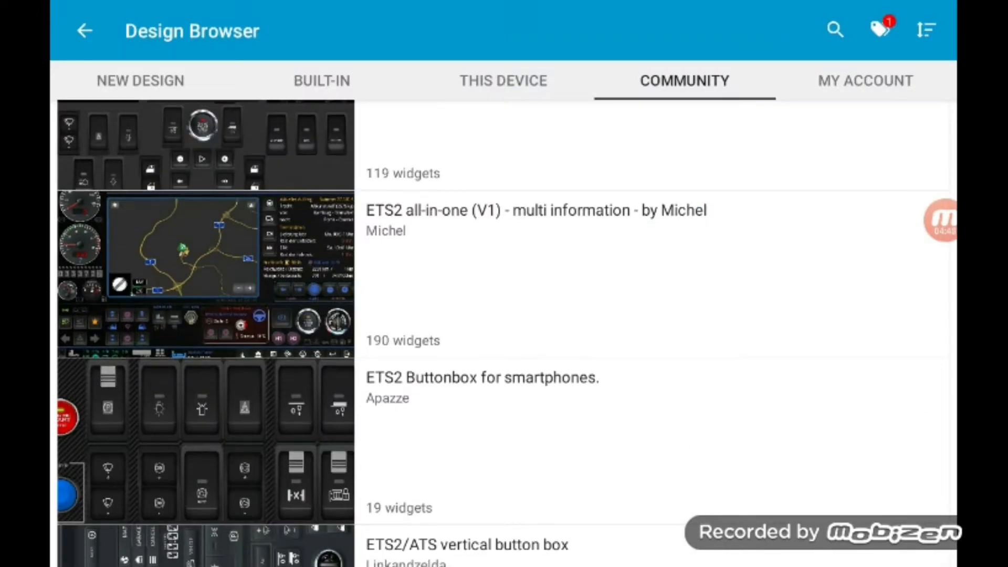
scroll("down", 3)
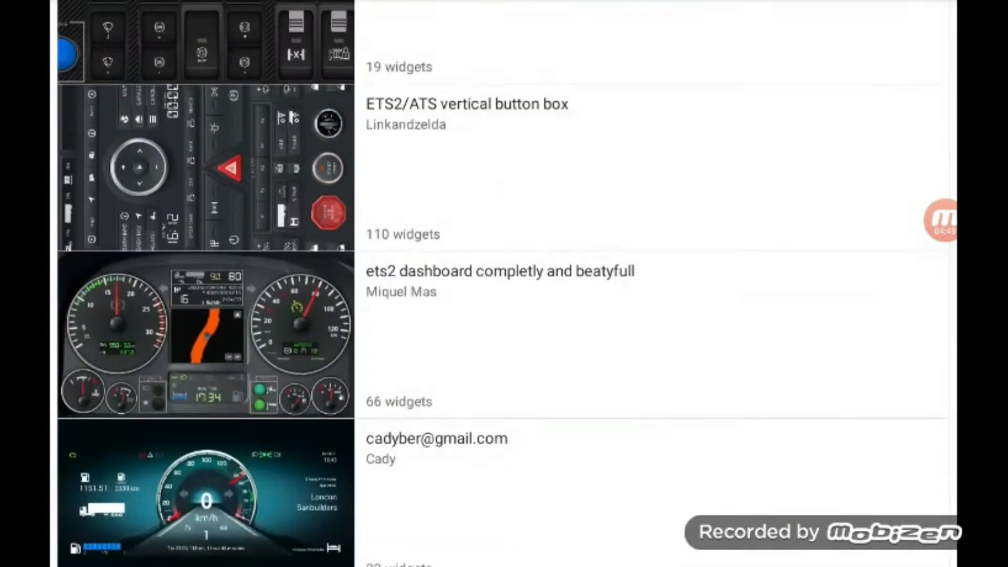
scroll("down", 3)
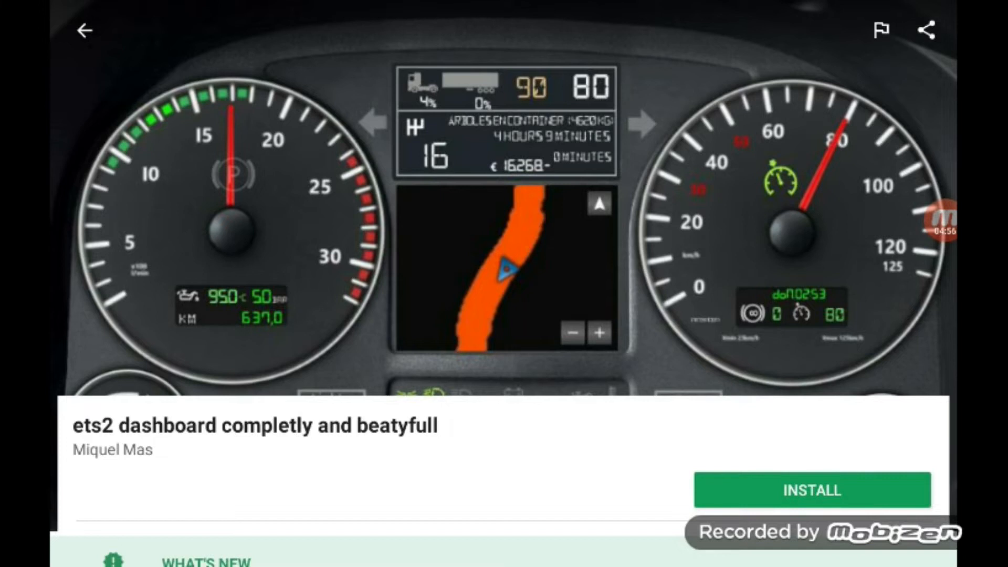
left_click(84, 31)
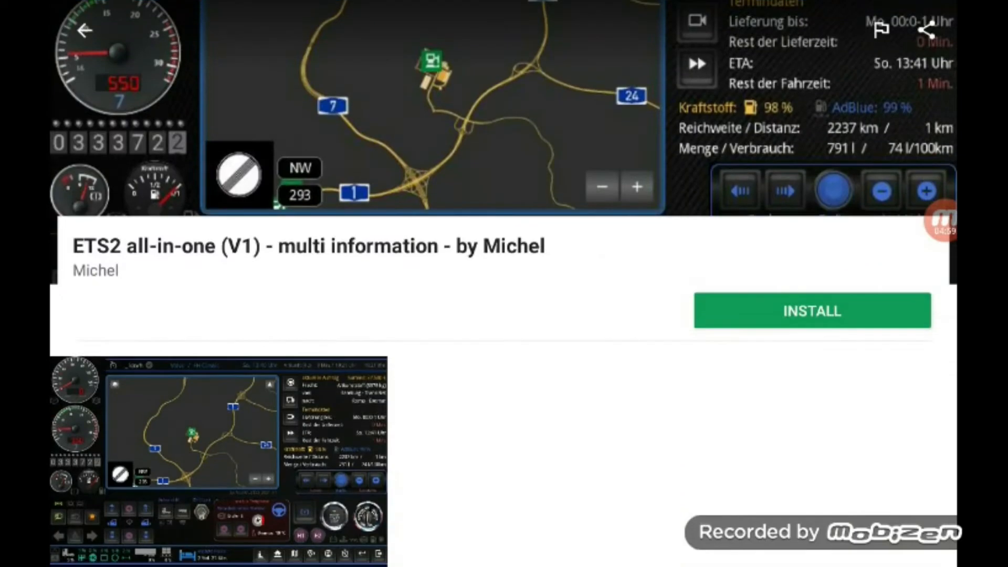
Step: Scroll back through the community list and install ETS2 all-in-one (V1)
scroll("down", 3)
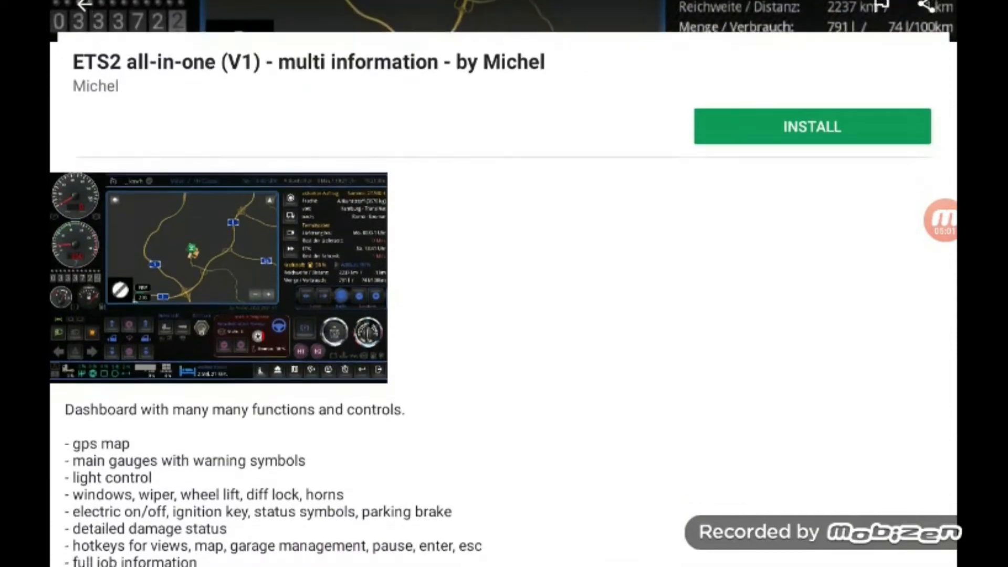
scroll("down", 3)
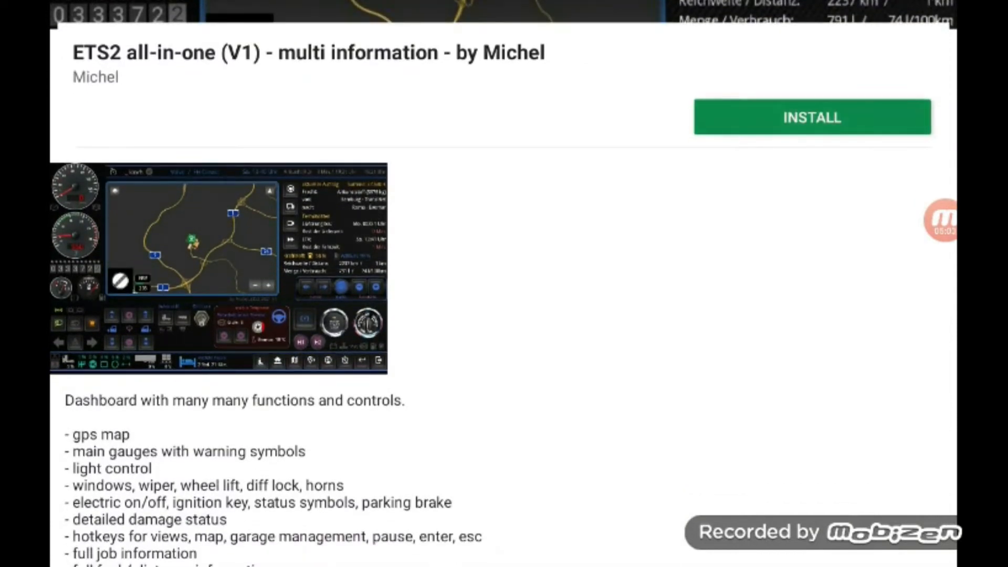
left_click(811, 117)
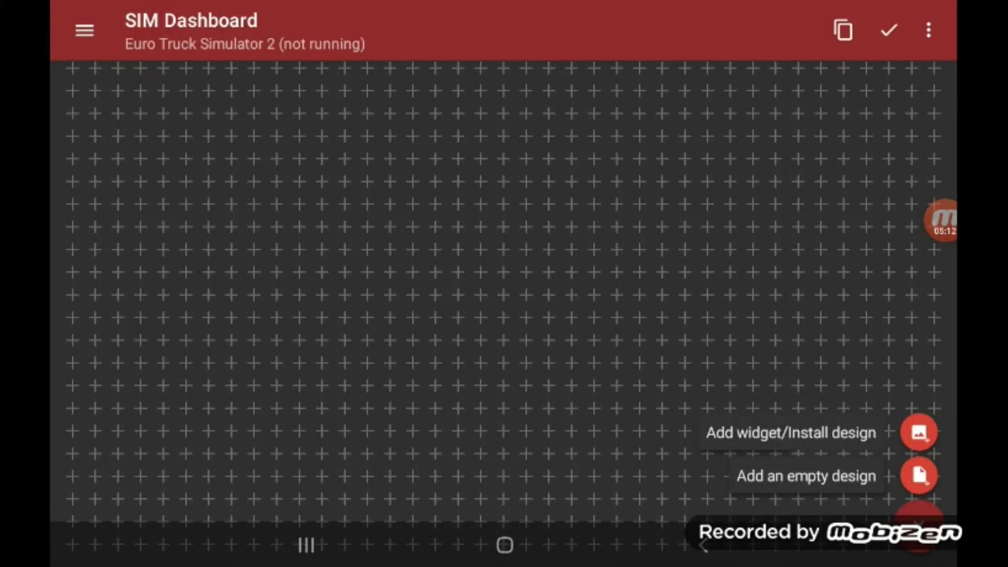
Step: Load the all-in-one design, dismiss the ButtonBox notice, and choose Select a map
left_click(918, 432)
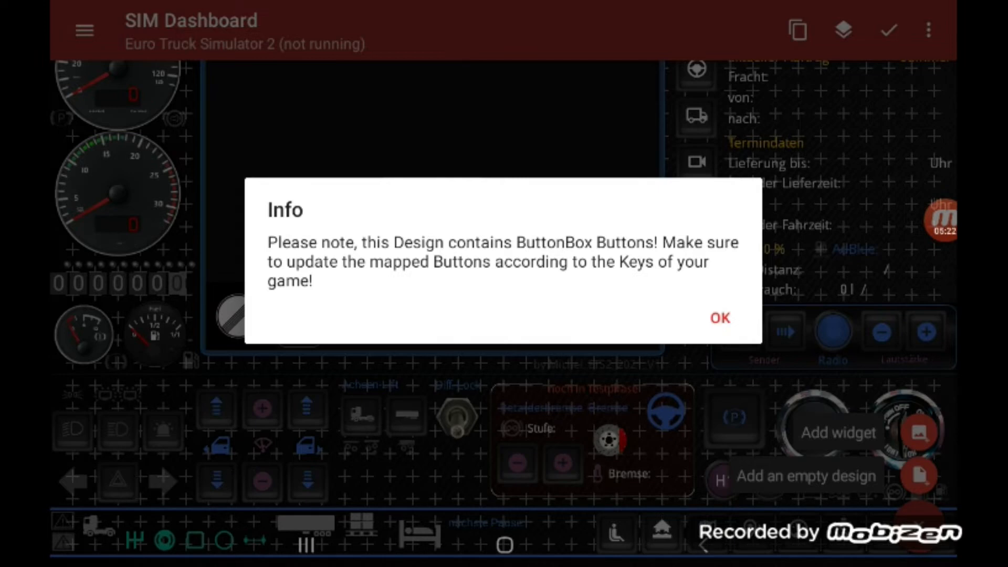
left_click(719, 317)
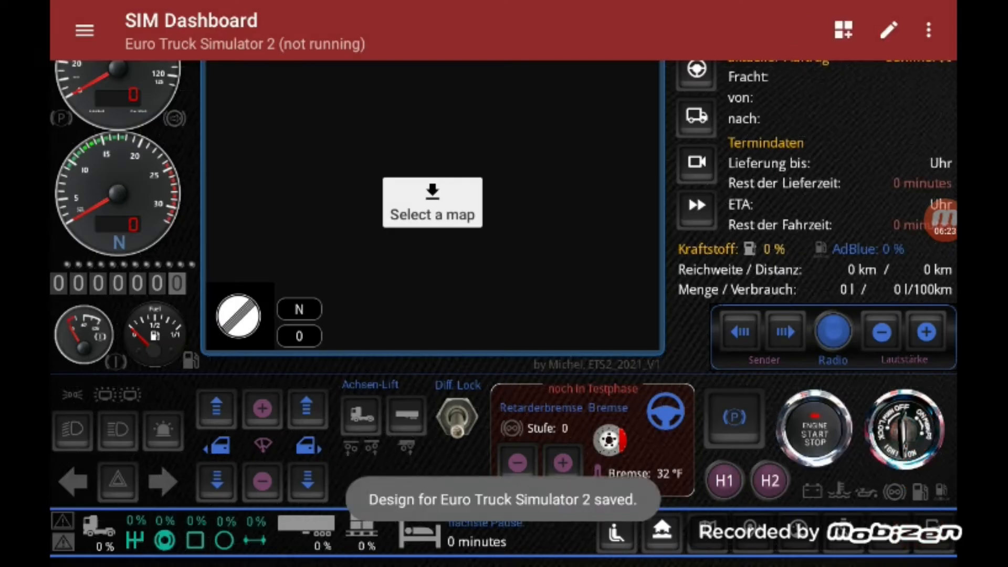
left_click(433, 201)
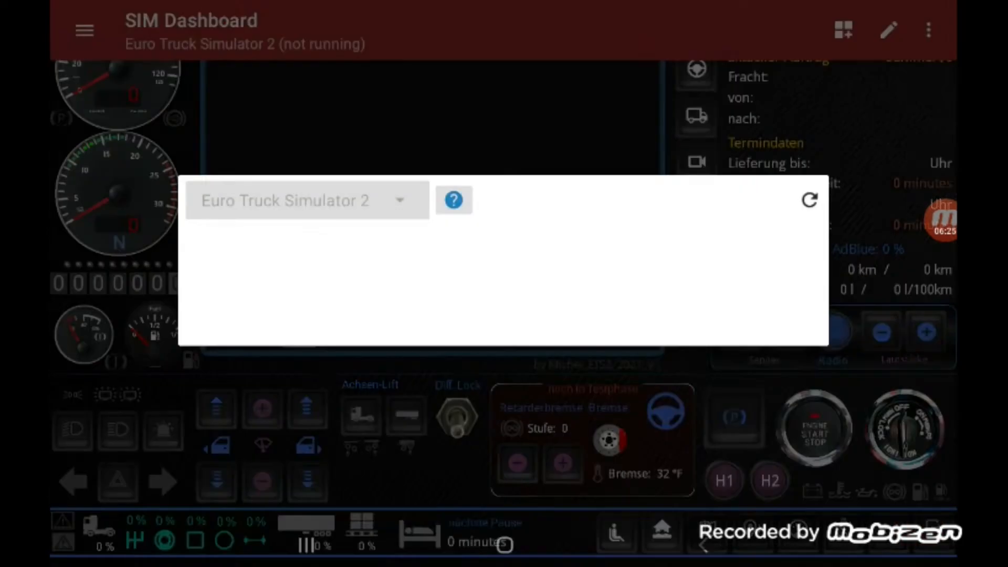
Step: Download the Original V10 (Iberia) map and keep that version selected
left_click(810, 200)
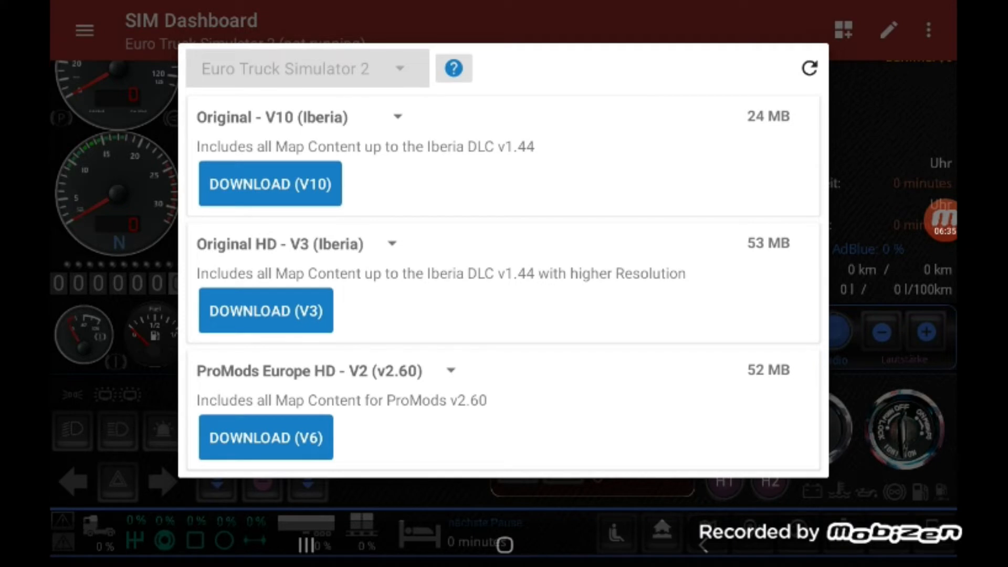
left_click(270, 184)
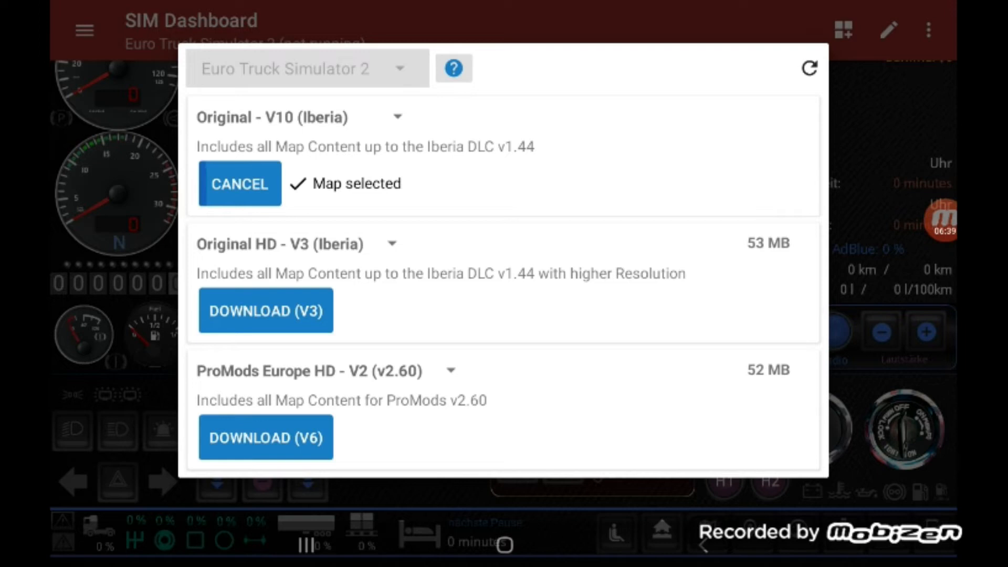
left_click(397, 117)
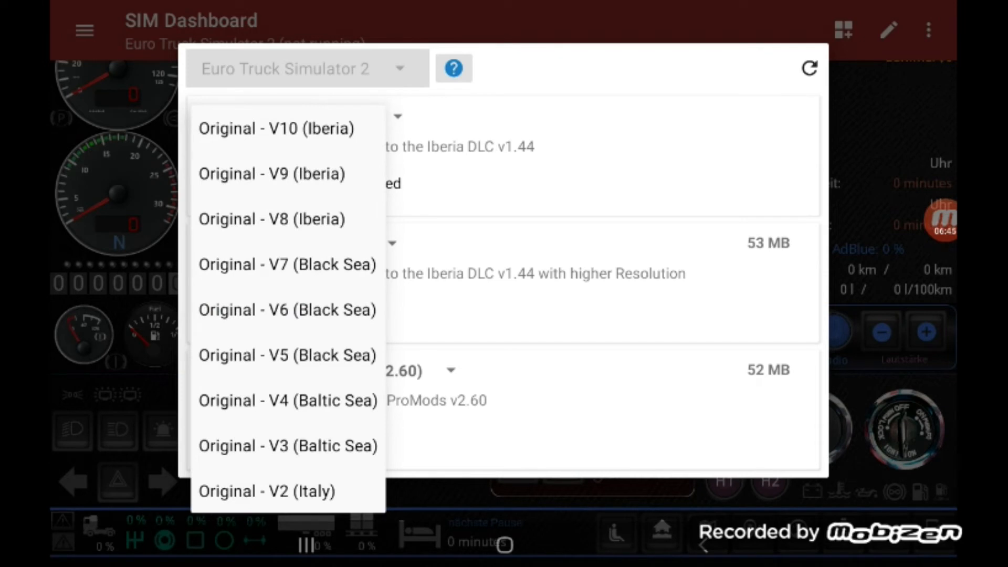
left_click(277, 128)
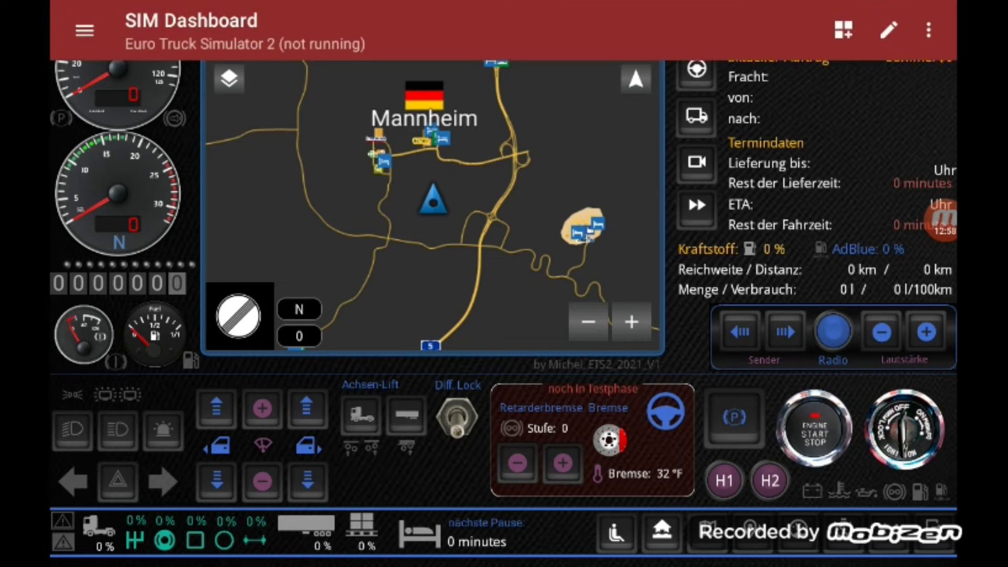
Step: Go to the tablet home screen and show recent apps, including the Mannheim map dashboard
left_click(928, 31)
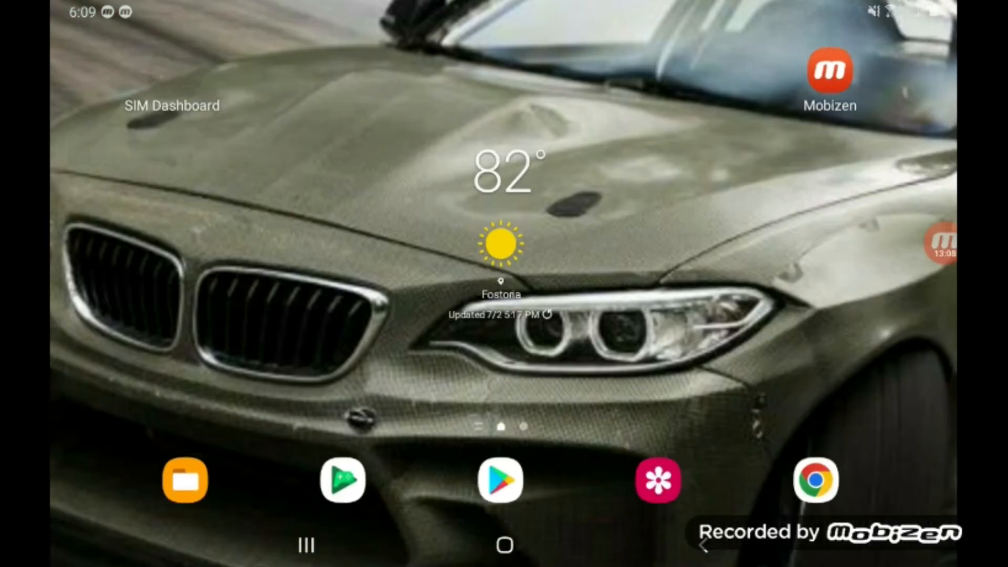
left_click(306, 546)
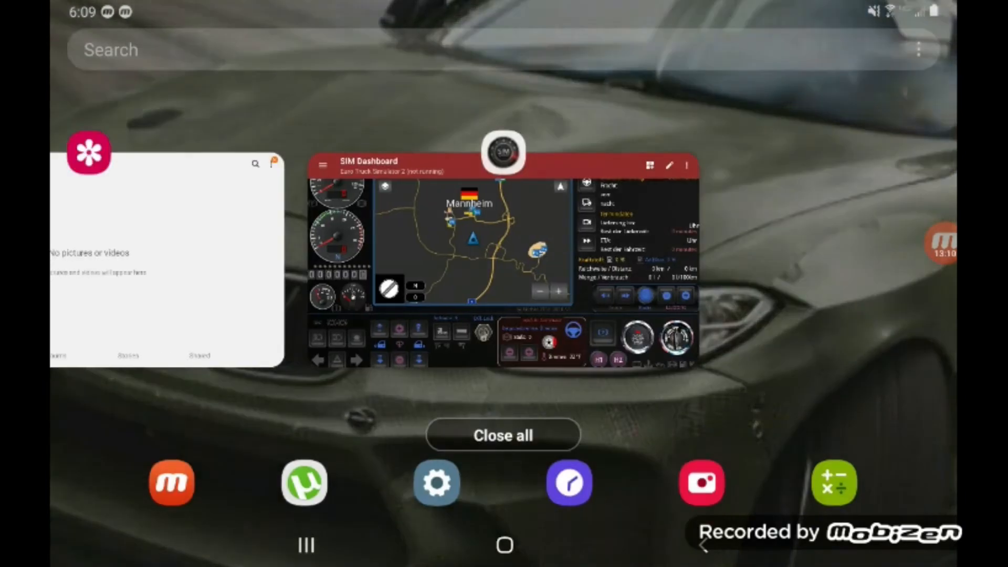